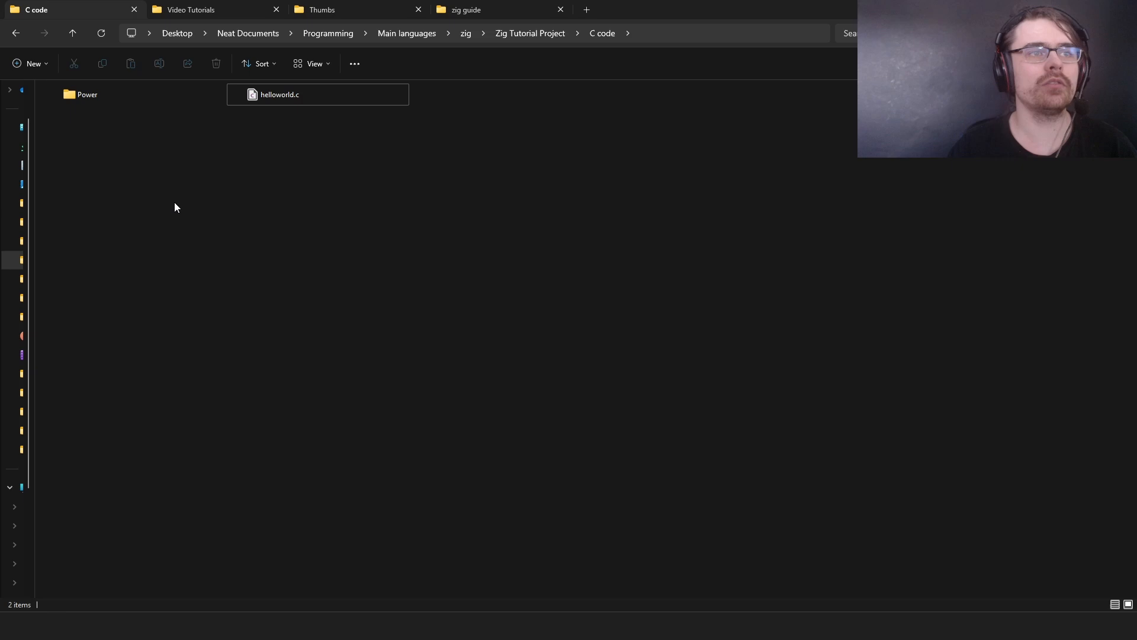
- Select helloworld.c and dismiss its context menu without choosing anything
left_click(283, 95)
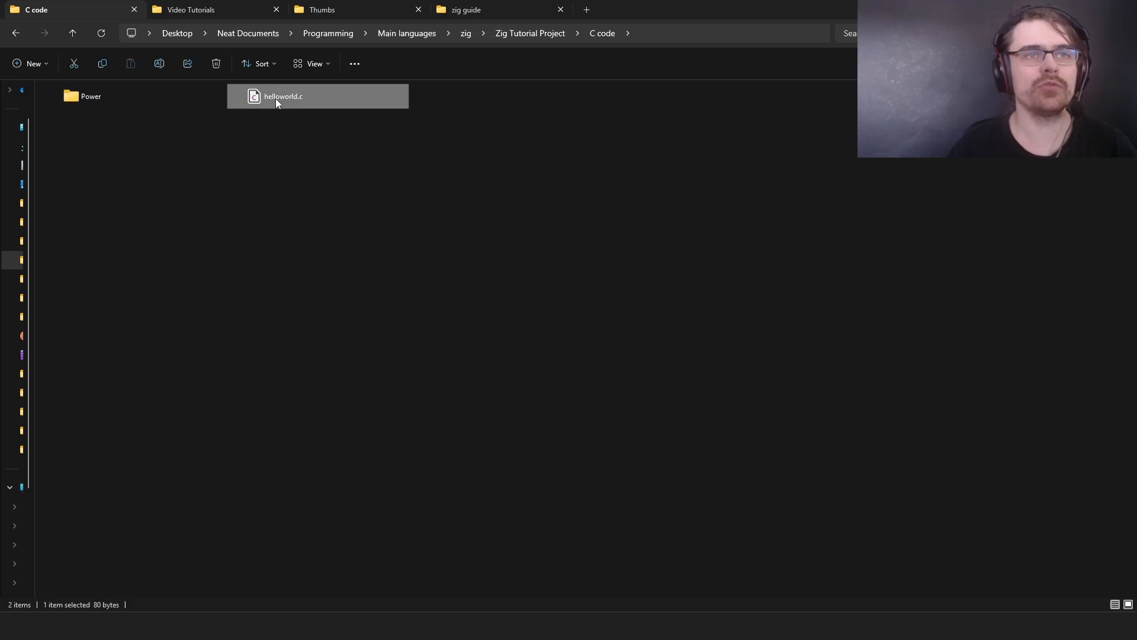
right_click(282, 96)
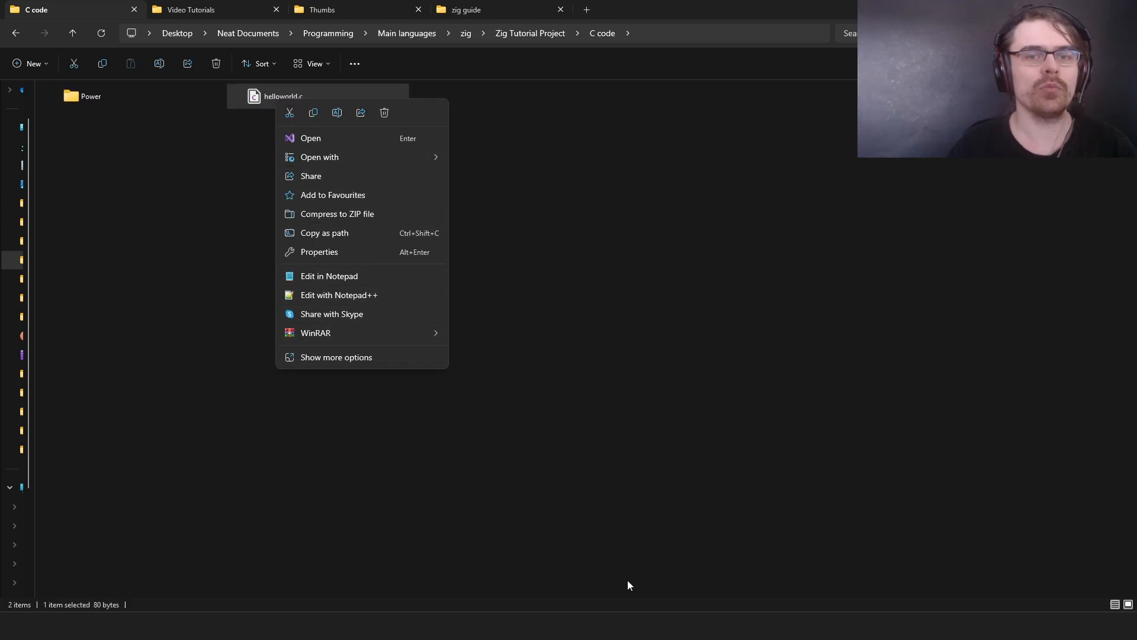
left_click(338, 294)
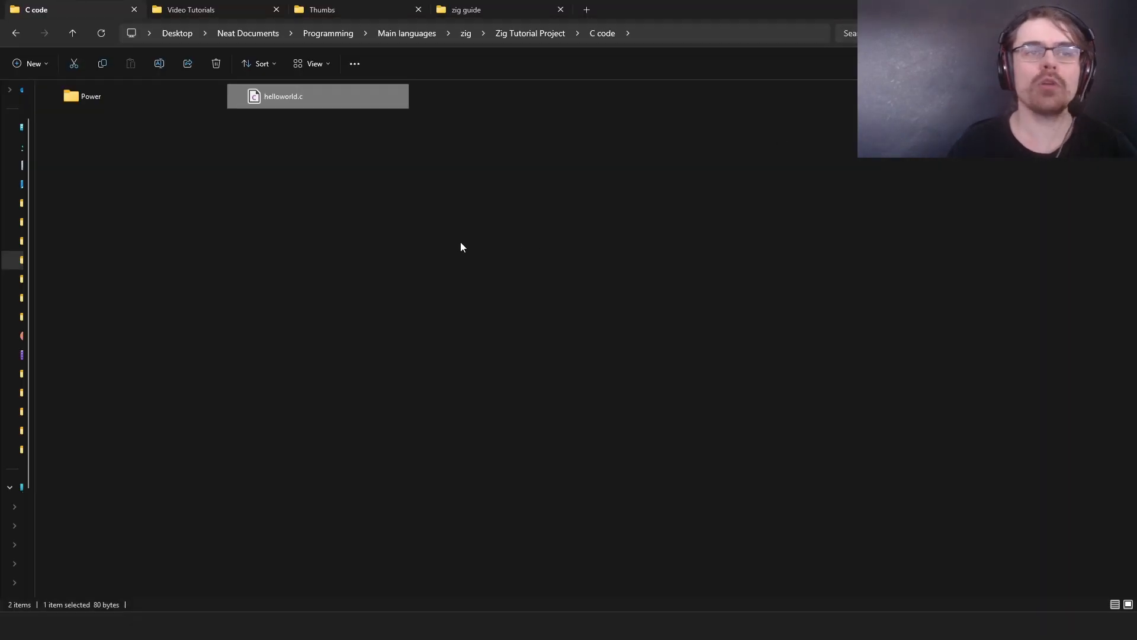
- Open a PowerShell window in this folder, check its Colours settings and accept them
right_click(461, 246)
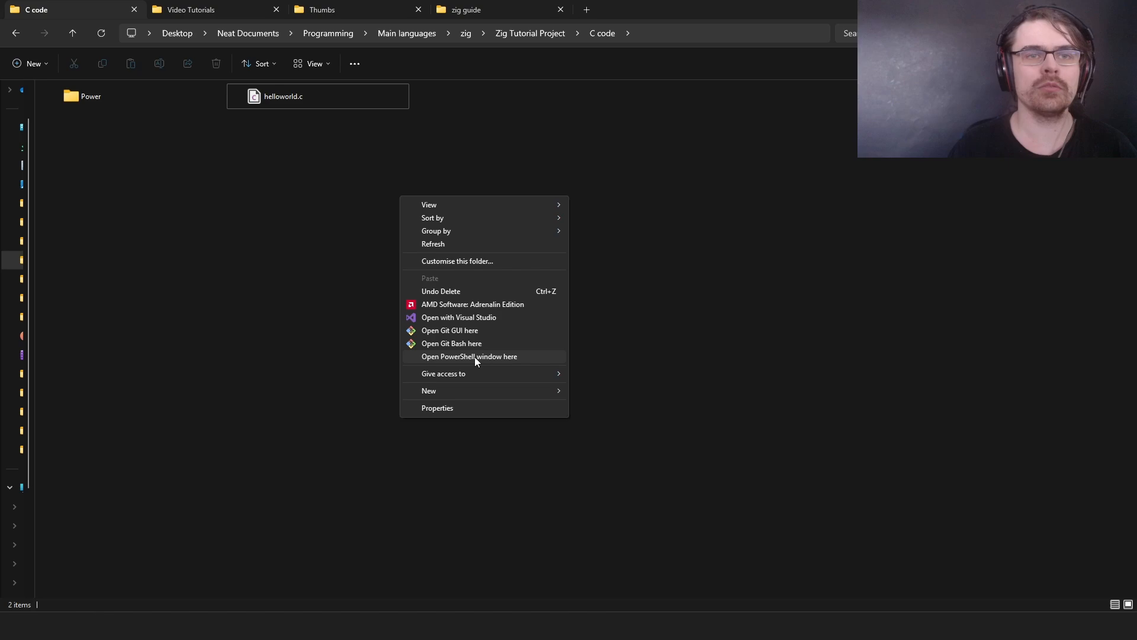
left_click(469, 356)
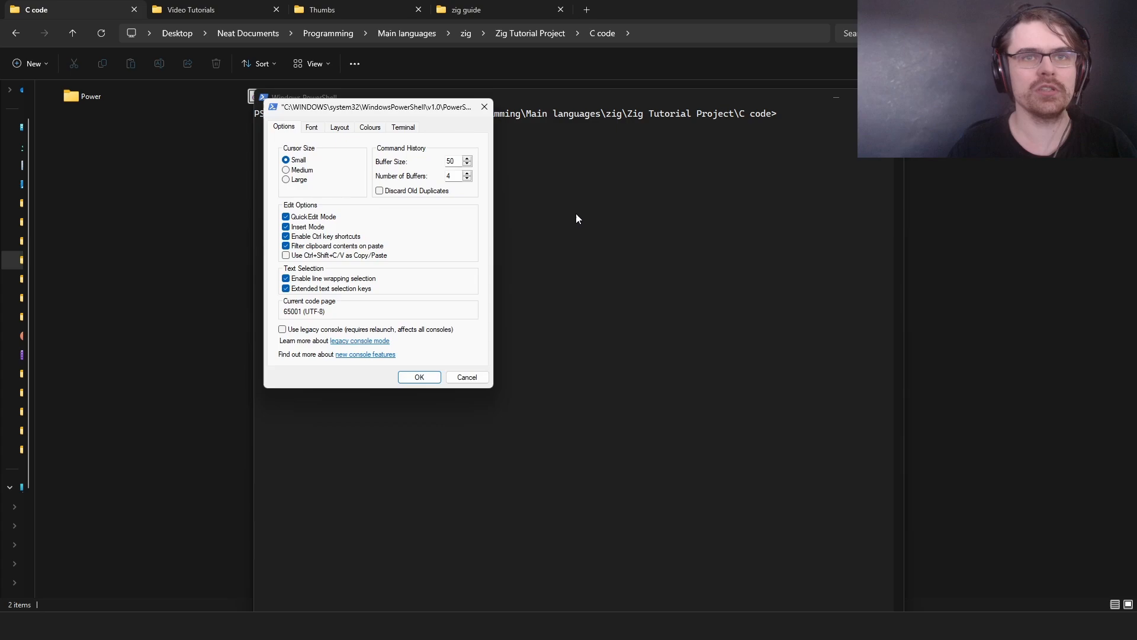
left_click(369, 126)
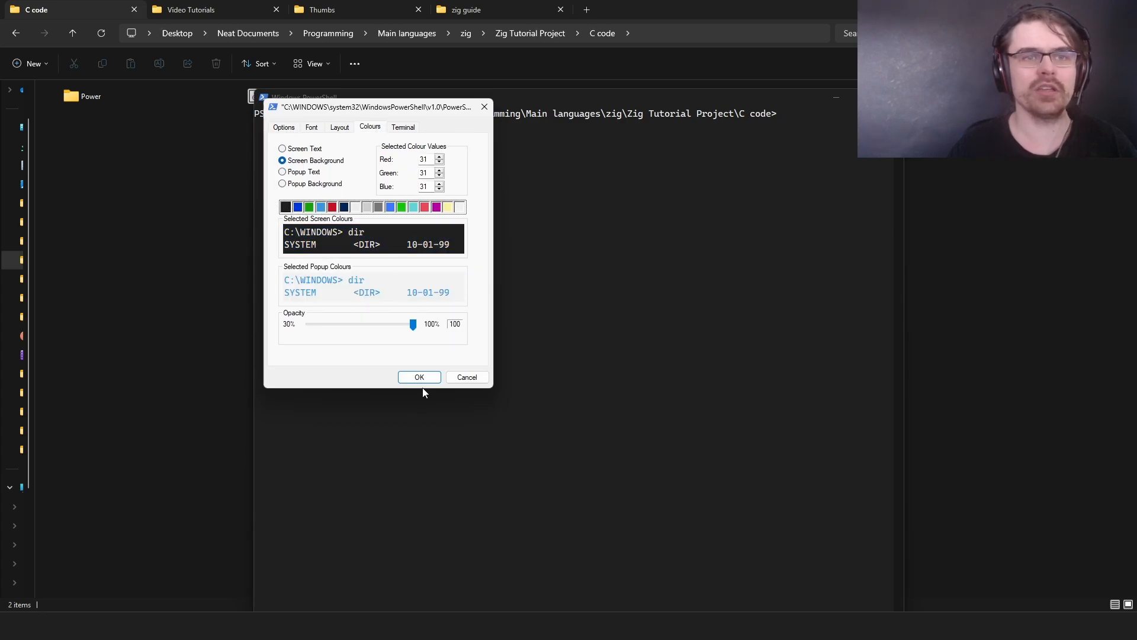
left_click(420, 376)
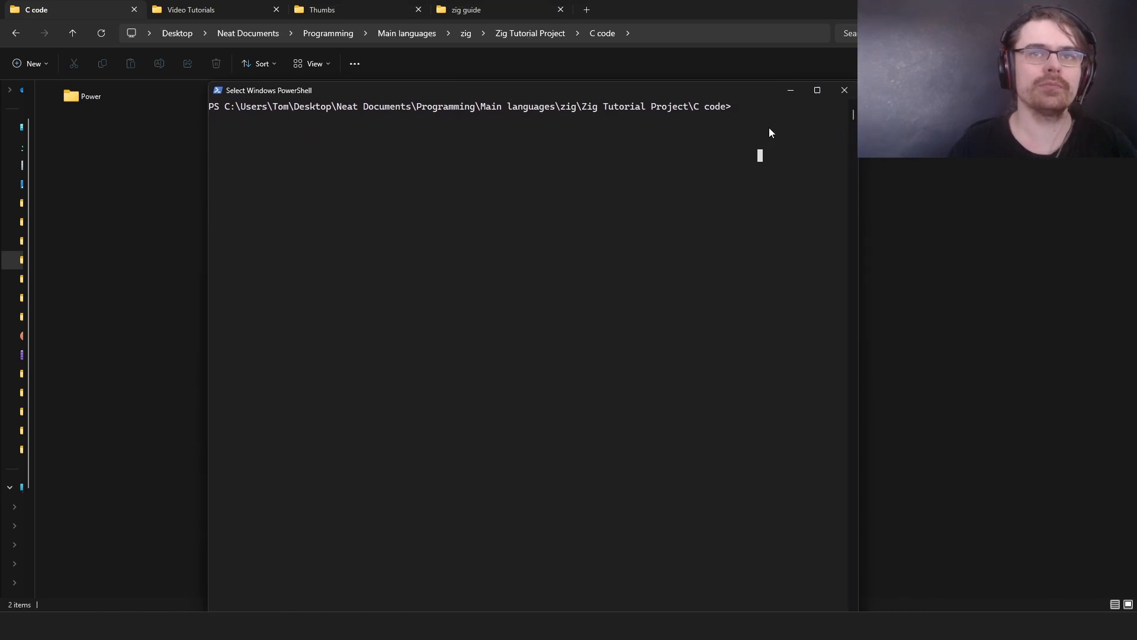
- Show Zig's help, then build helloworld.exe with 'zig cc helloworld.c -o helloworld.exe'
type("zi")
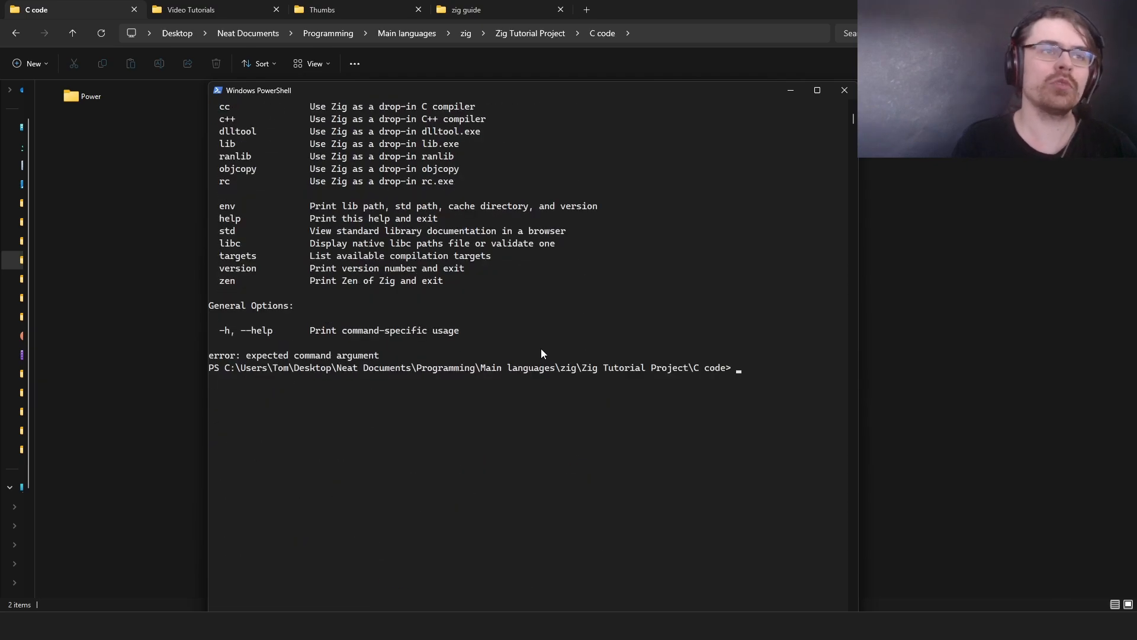
type("zig")
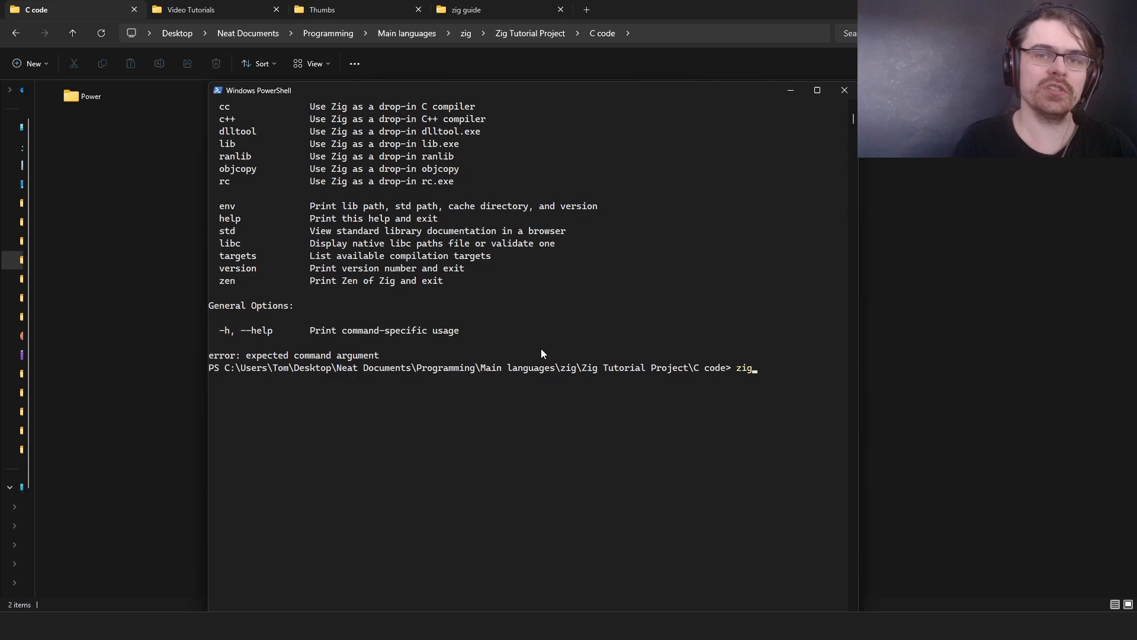
type("cc")
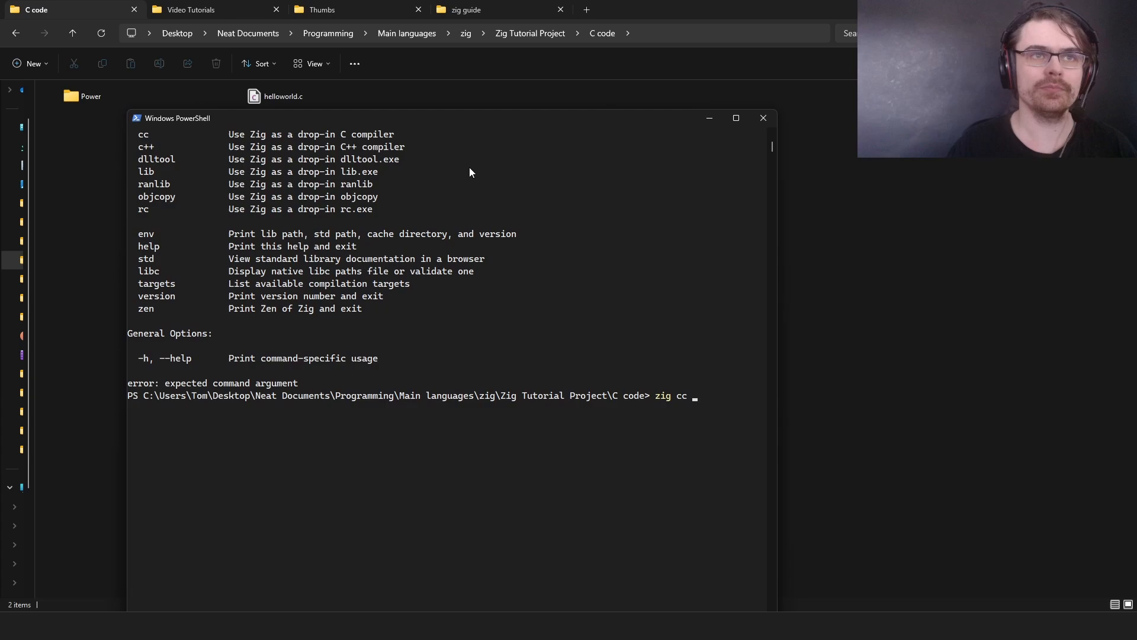
type("hello")
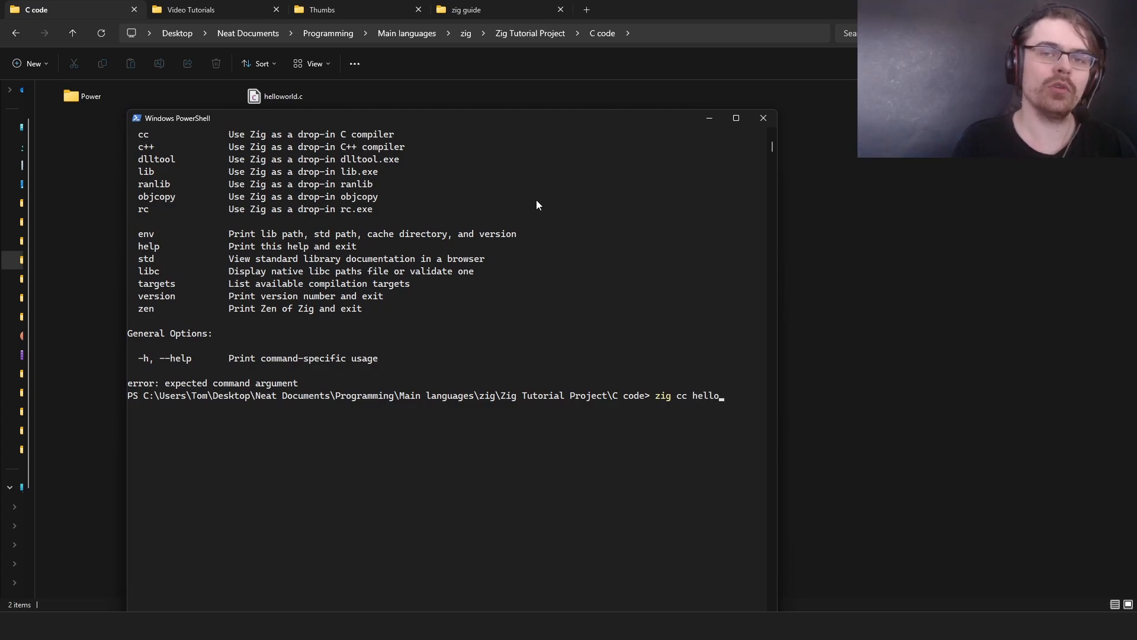
type("world.c")
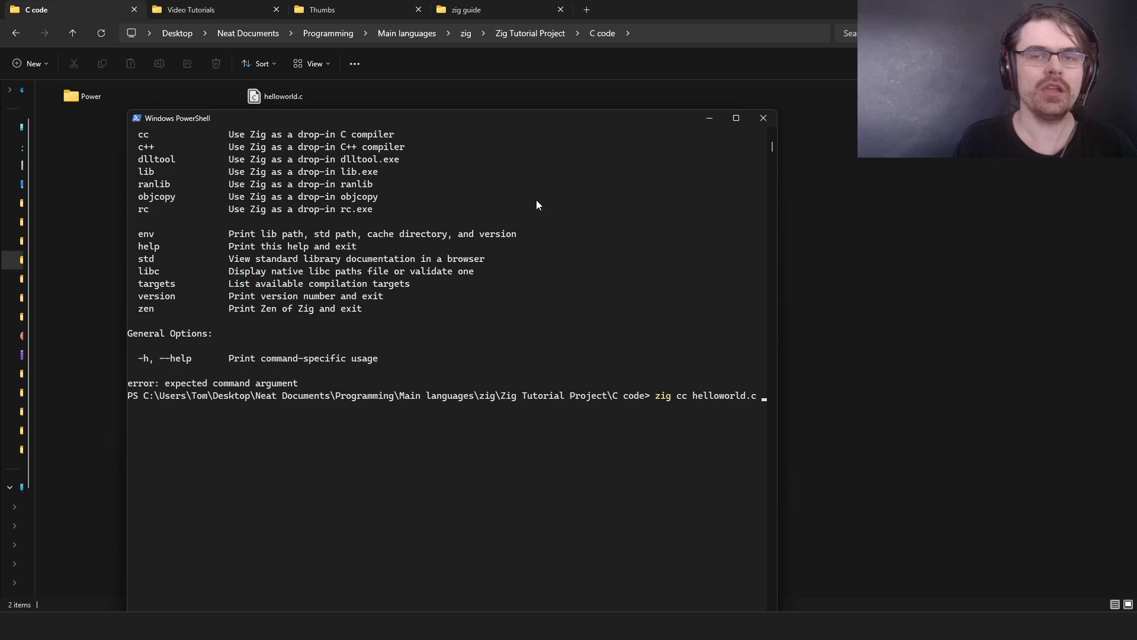
type("-o")
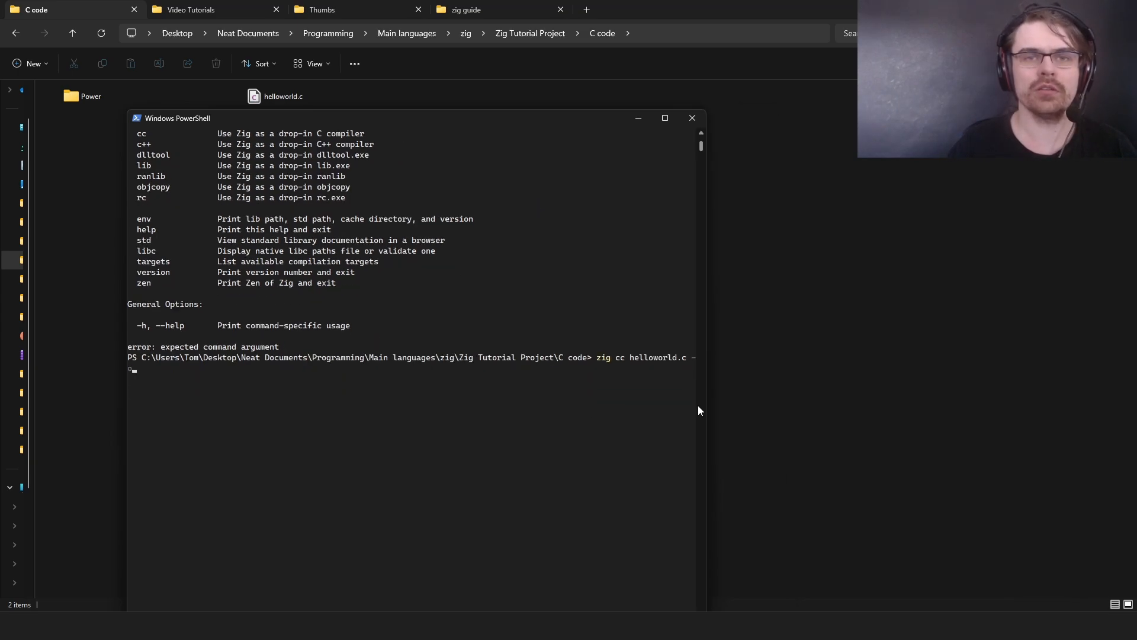
type("-o")
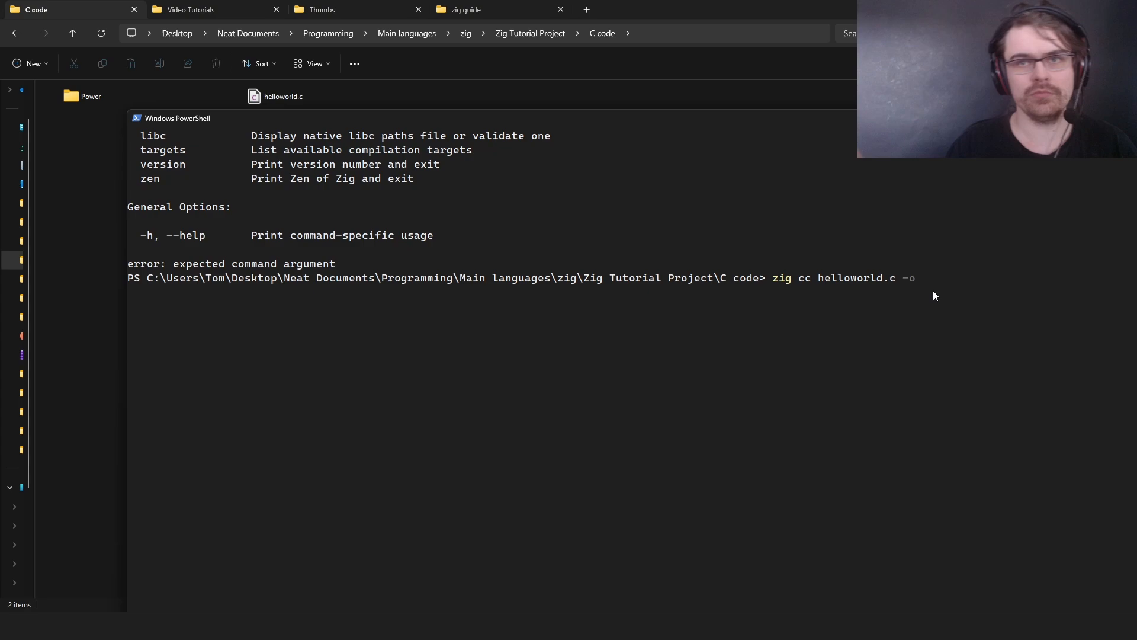
type("h")
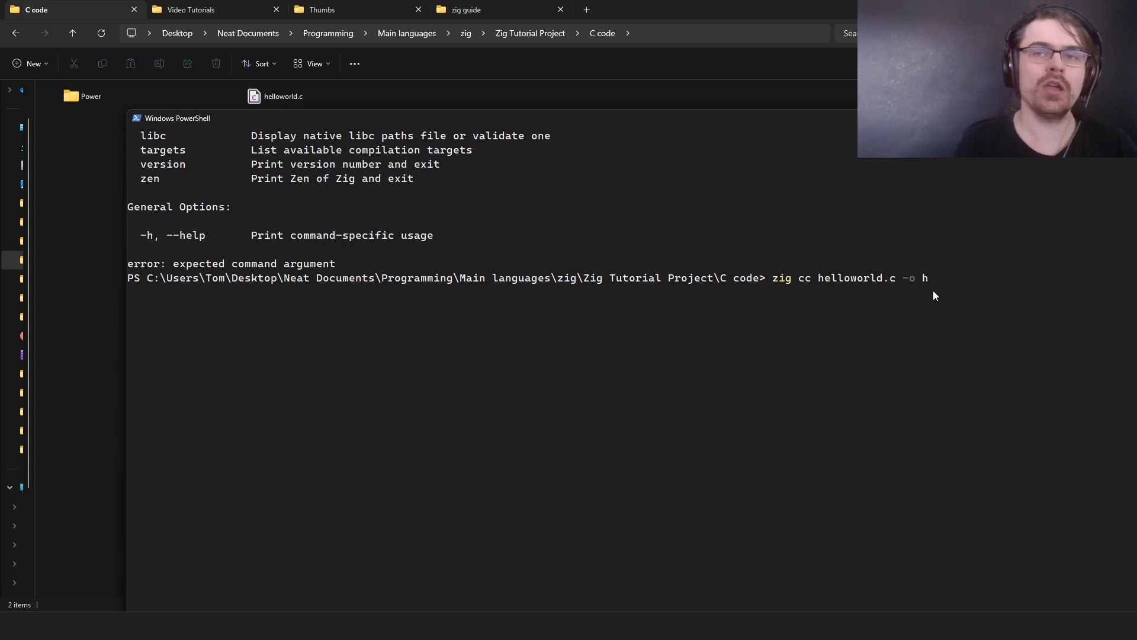
type("ellowrld")
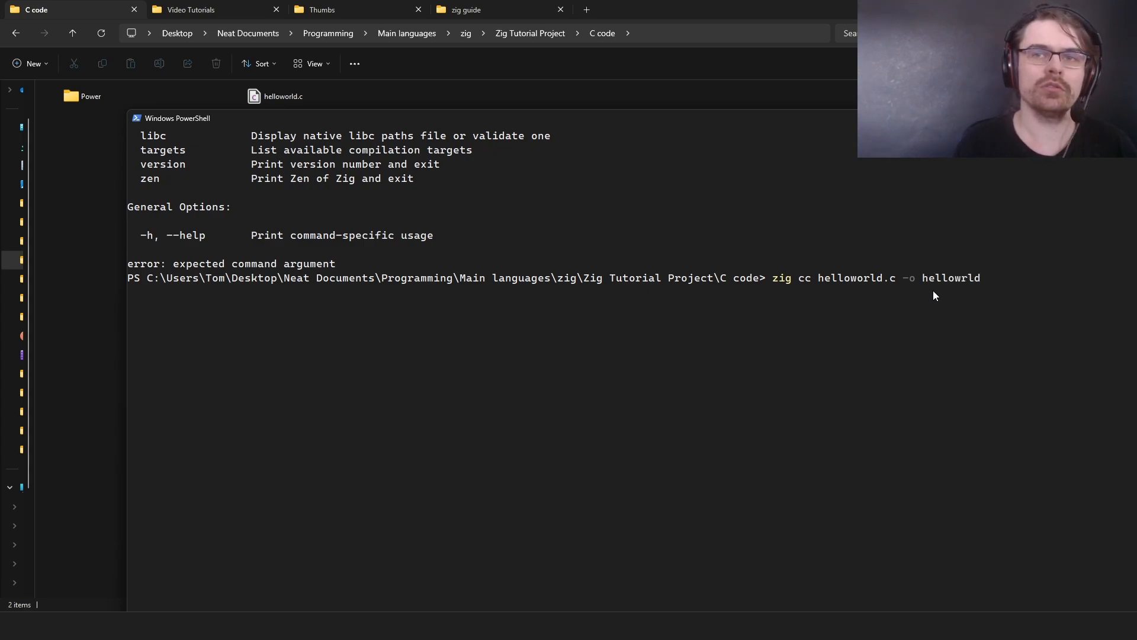
type("helloworld.e")
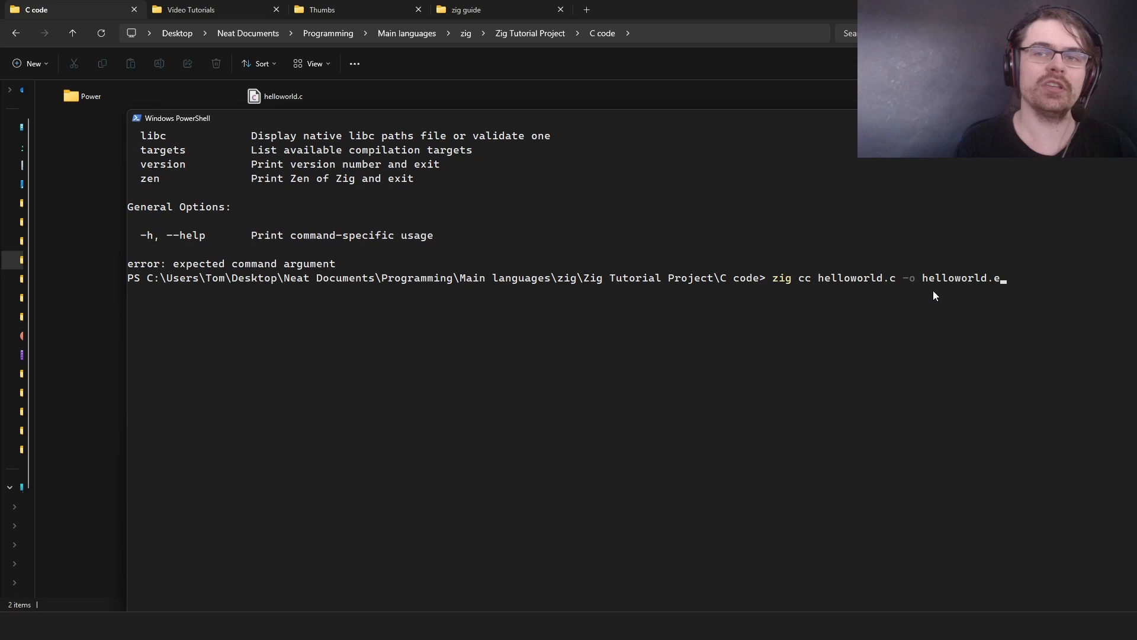
type("xe")
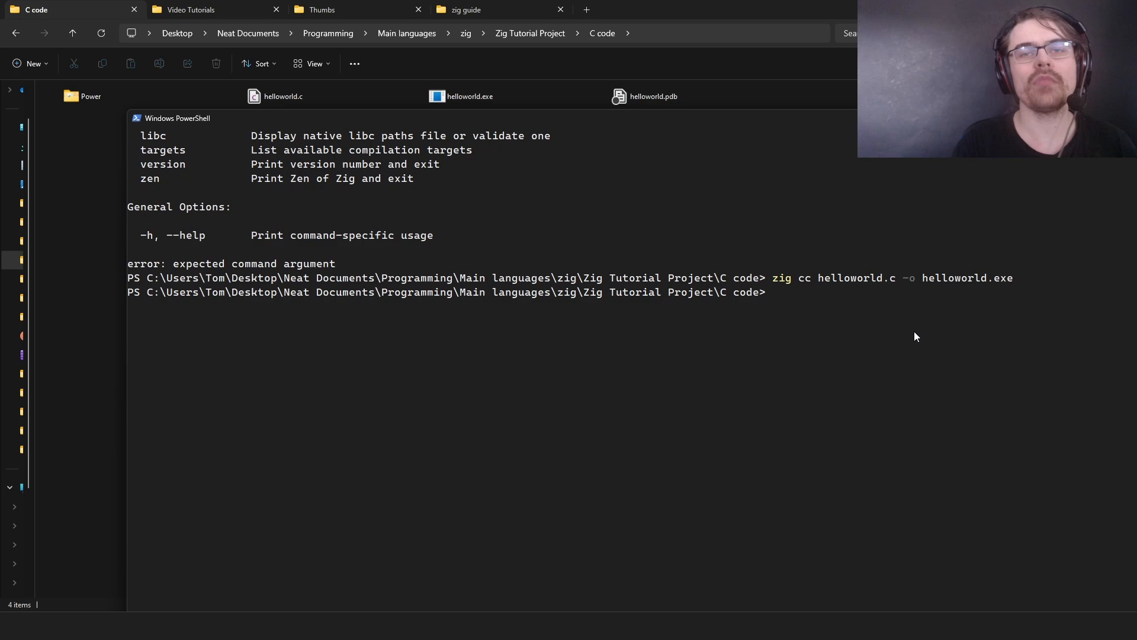
- Run .\helloworld.exe and confirm it prints 'Hello, World!'
type(".\\")
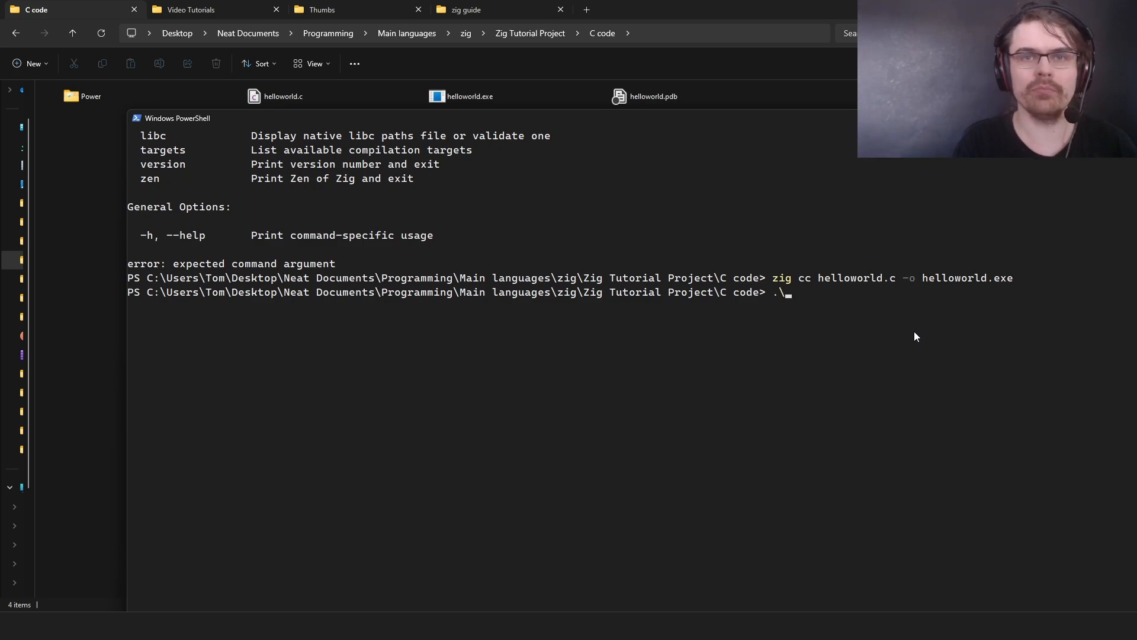
type("h")
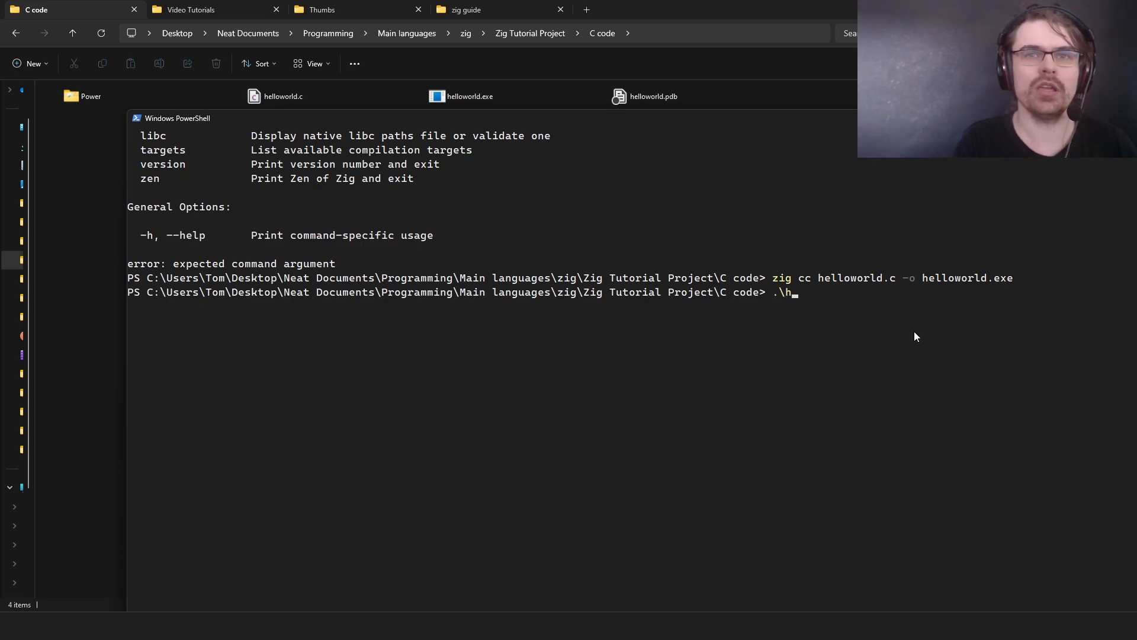
type("ell")
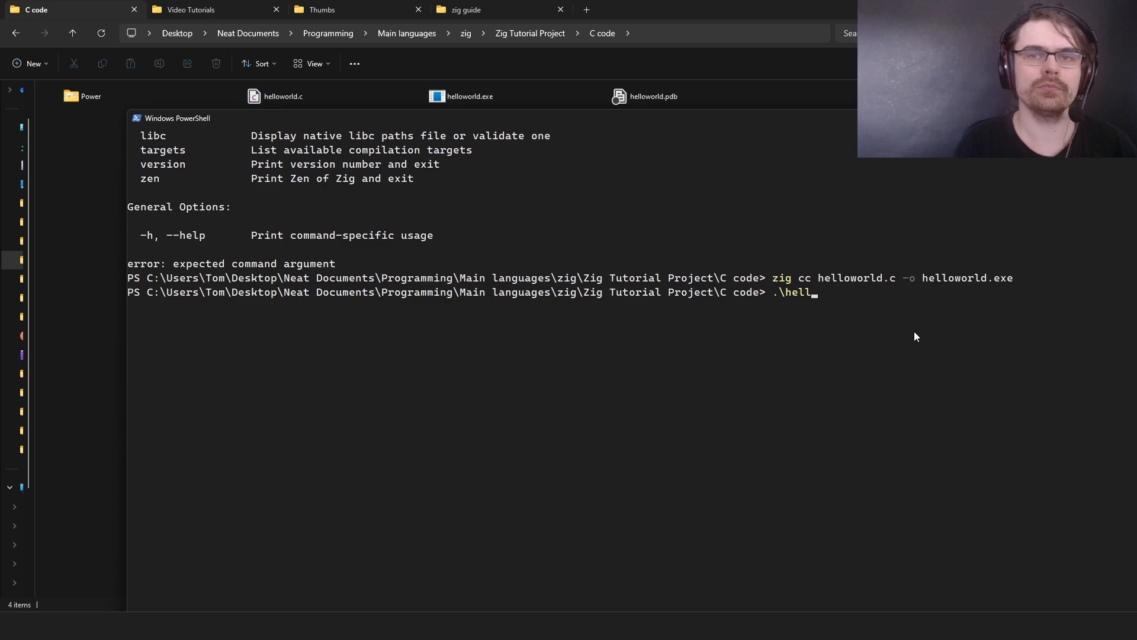
type("oworld.exe")
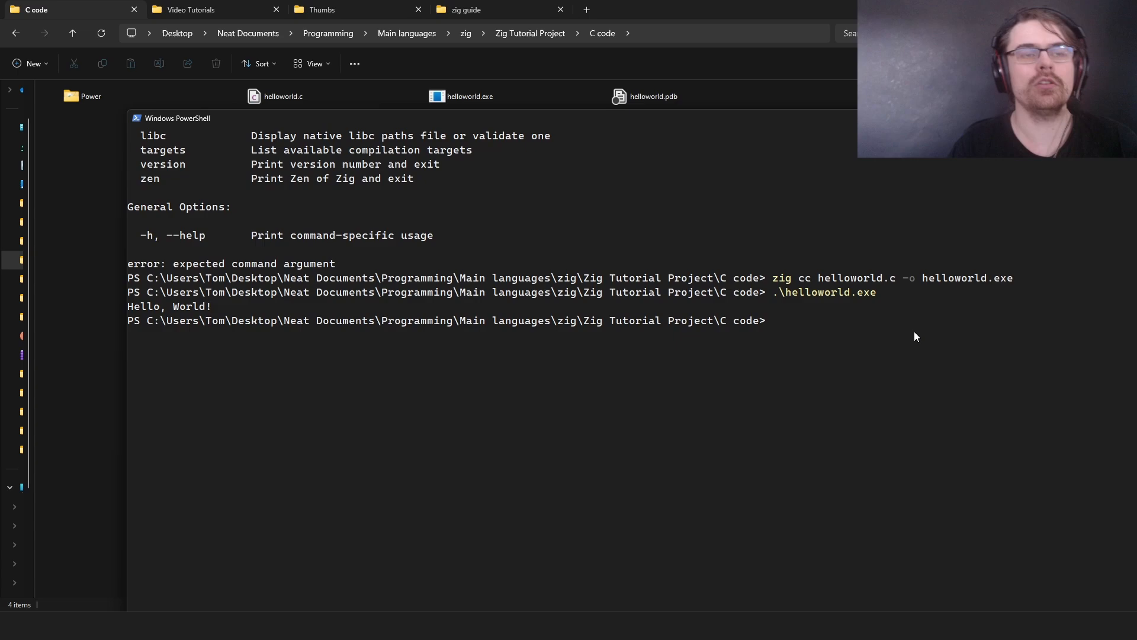
mouse_move(288, 199)
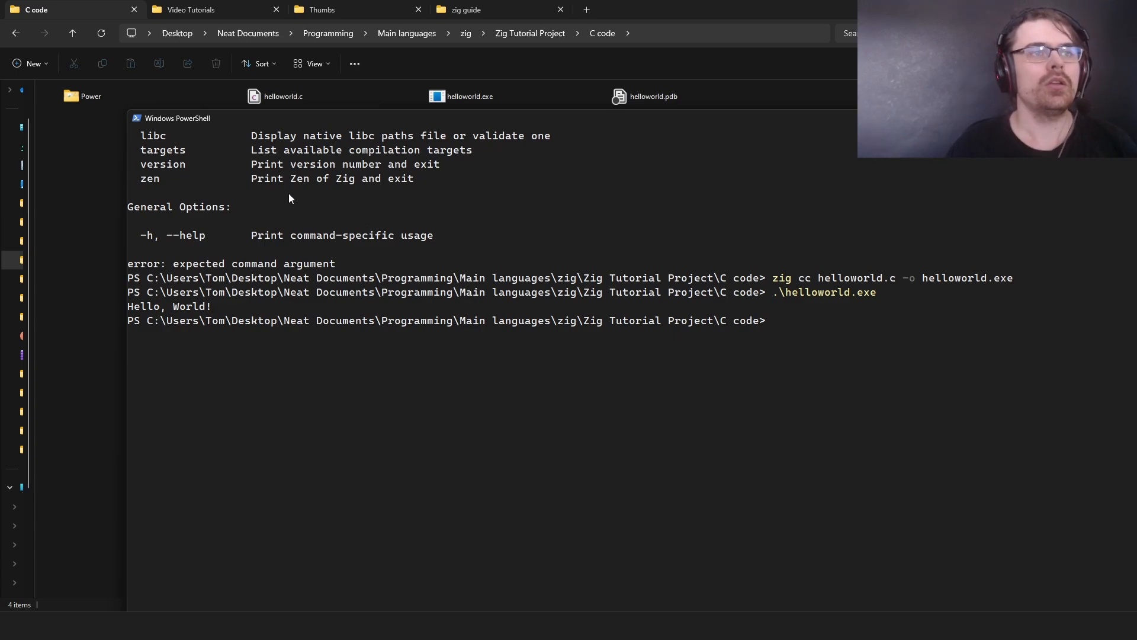
- Open the Power folder and delete find_power.zig and findpower.zig
left_click(90, 96)
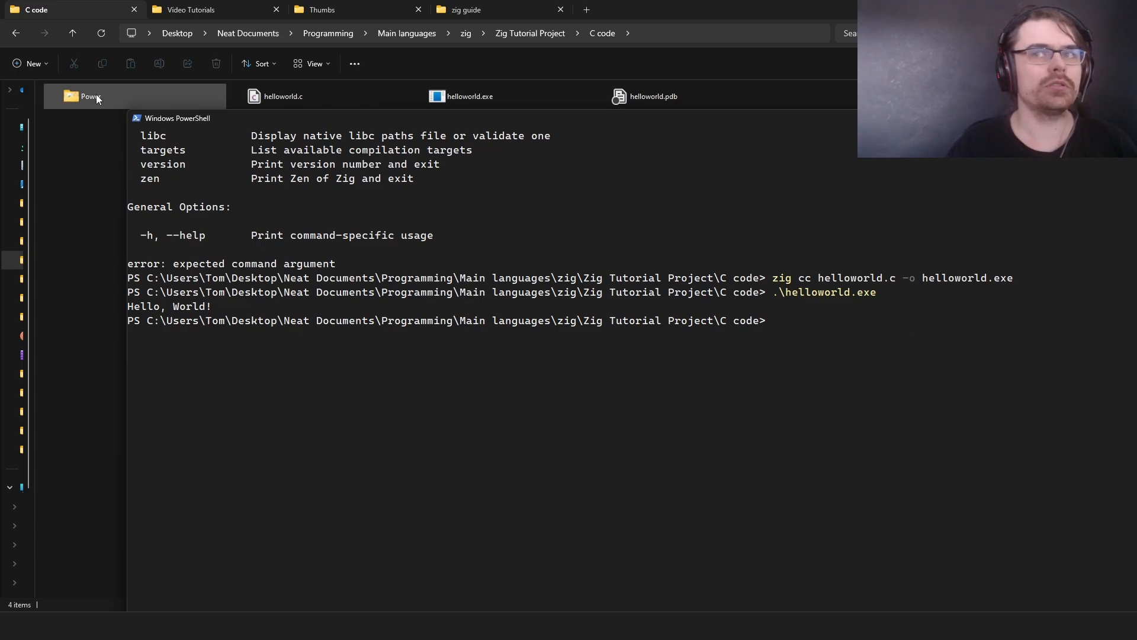
double_click(85, 96)
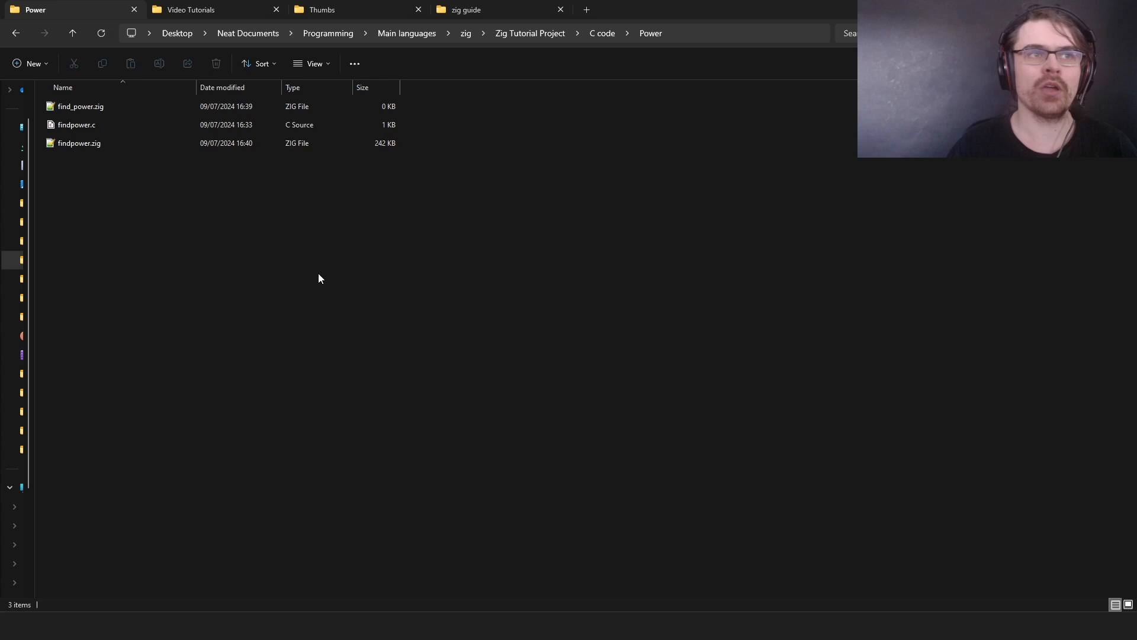
left_click(78, 143)
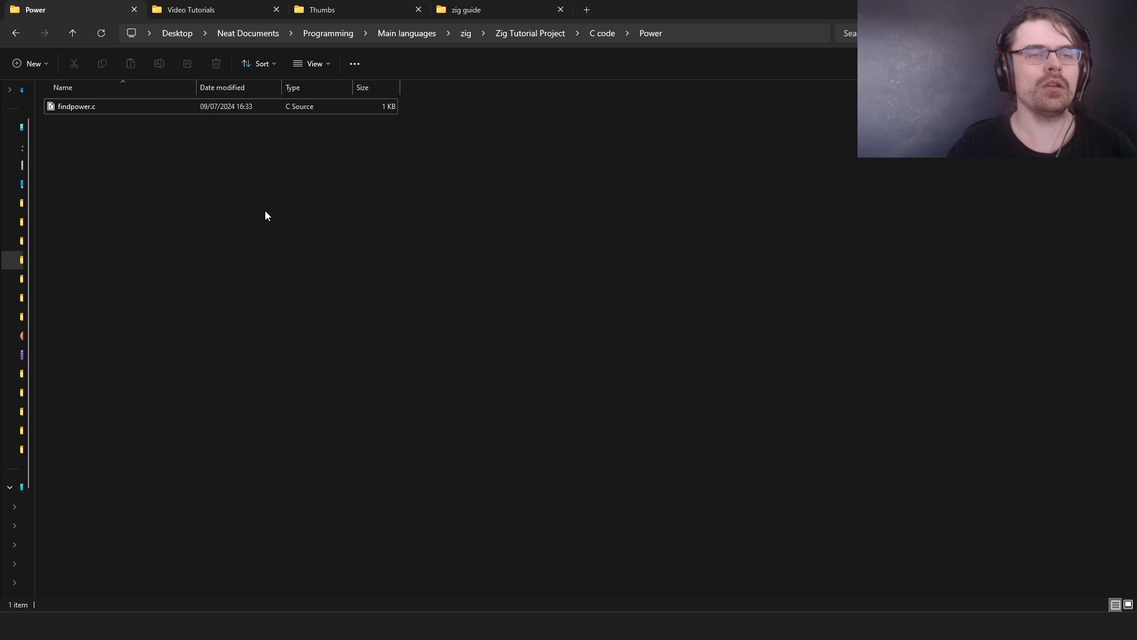
mouse_move(419, 218)
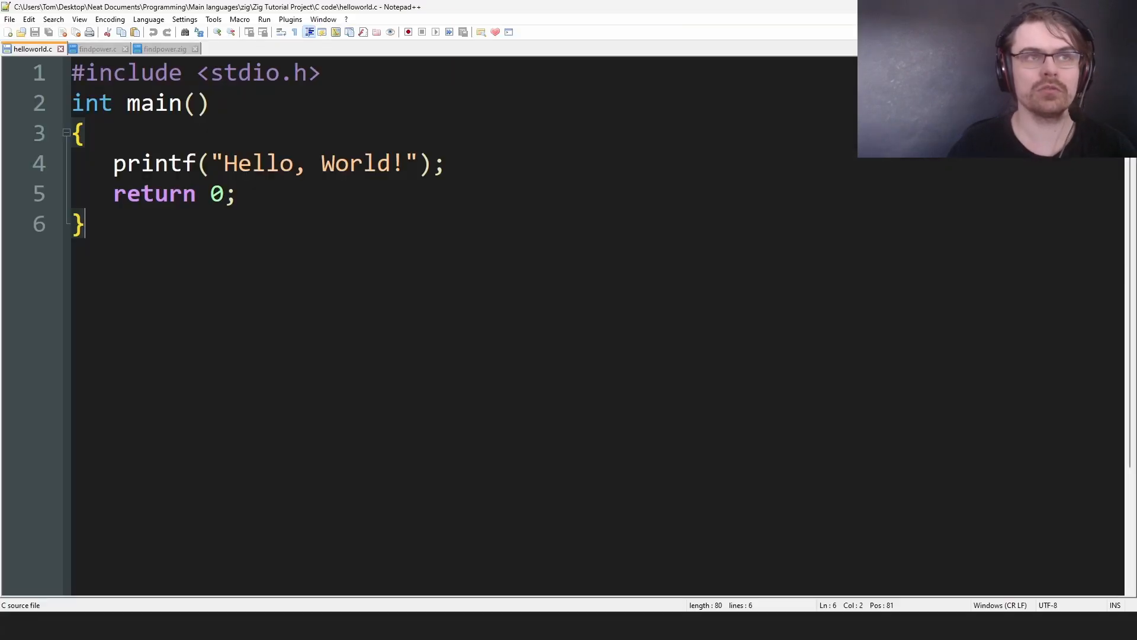
- Close the stale findpower.zig tab without keeping it, then view findpower.c
left_click(165, 49)
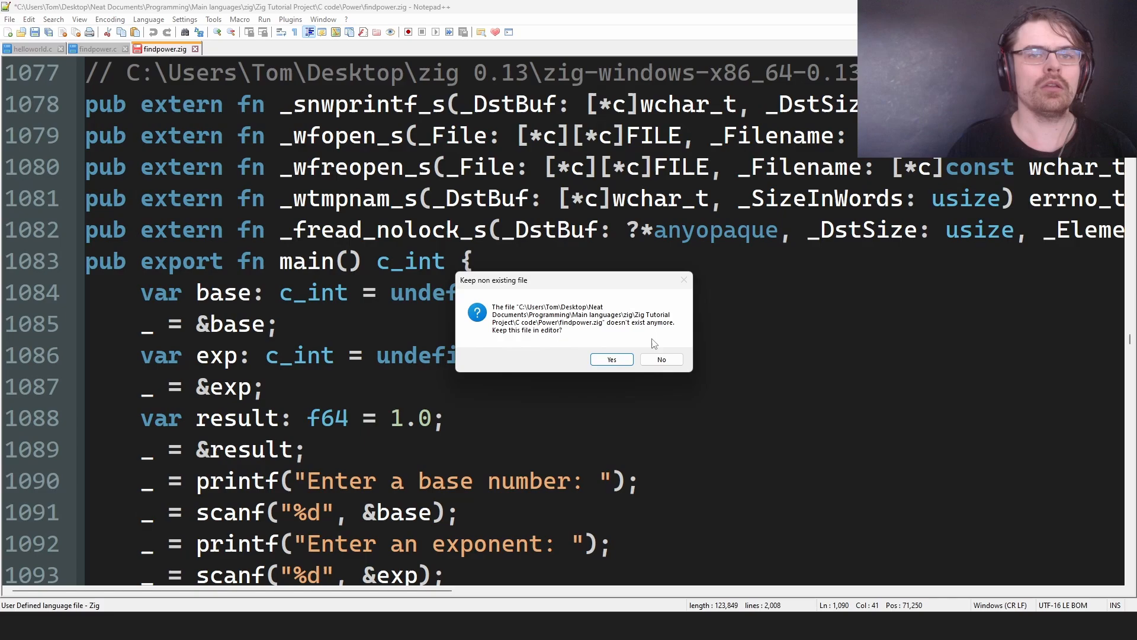
left_click(660, 358)
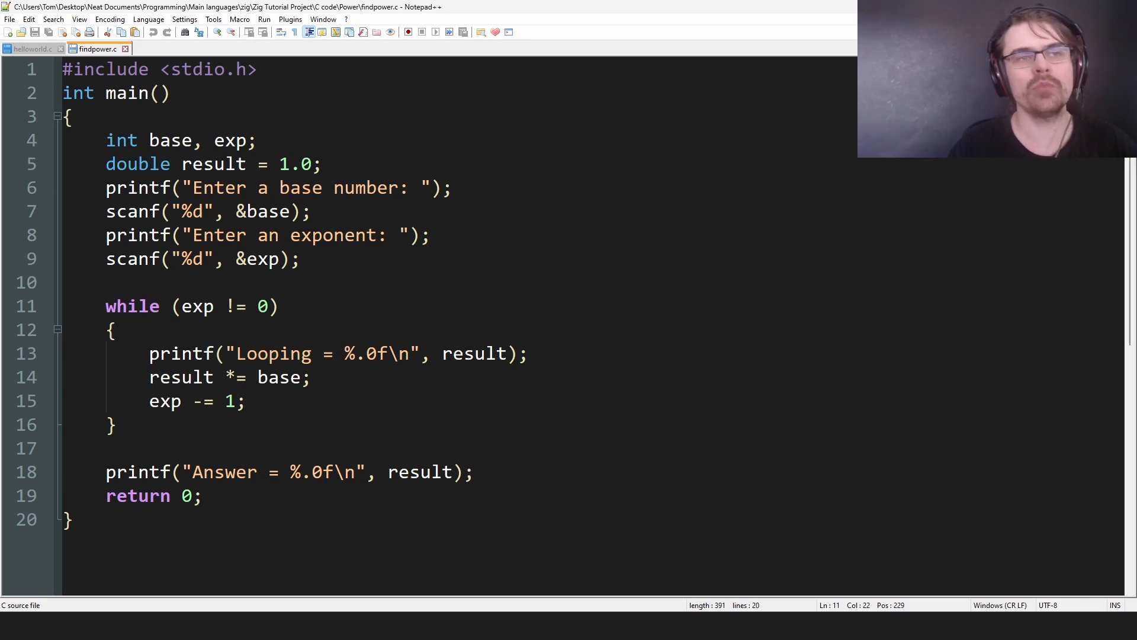
left_click(288, 306)
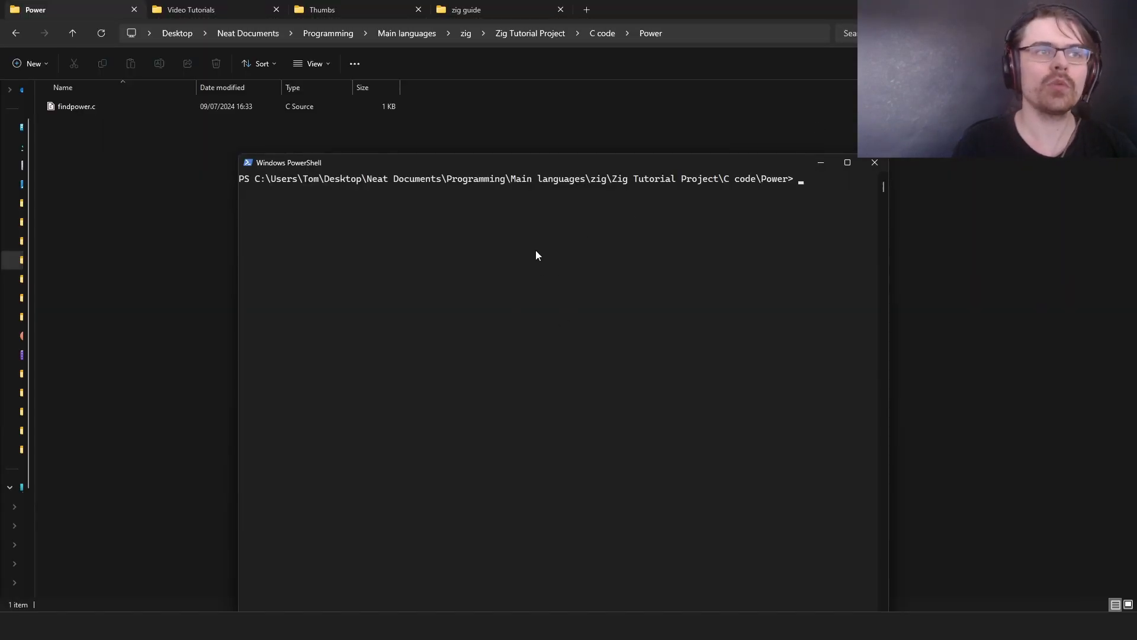
- Compile findpower.c into findpower.exe with 'zig cc findpower.c -o findpower.exe'
type("zig cc")
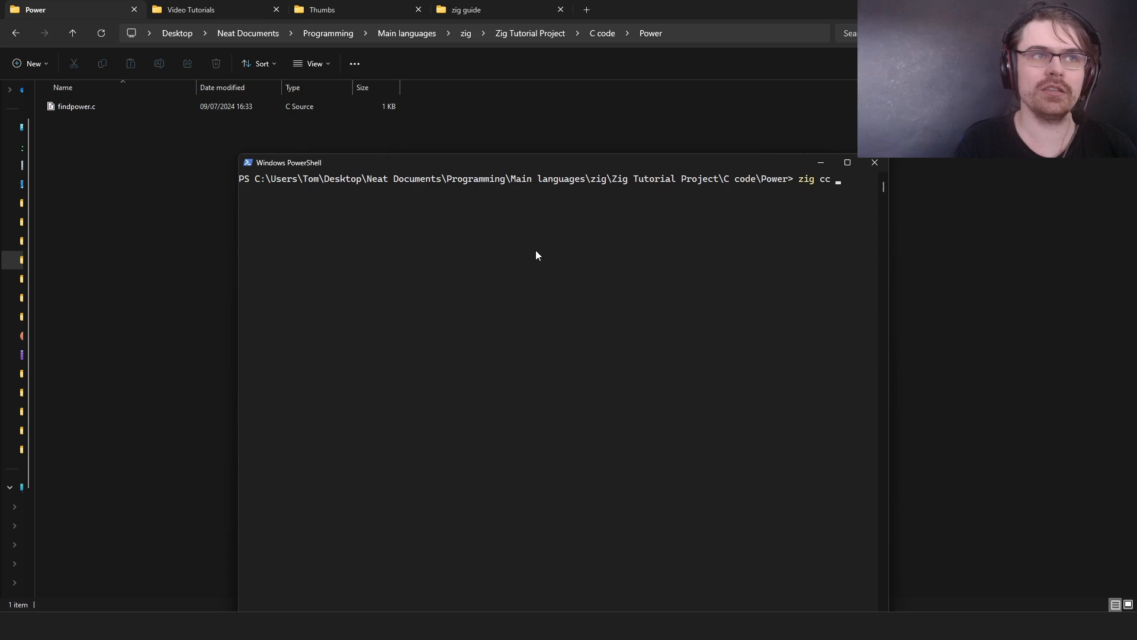
type("findpow")
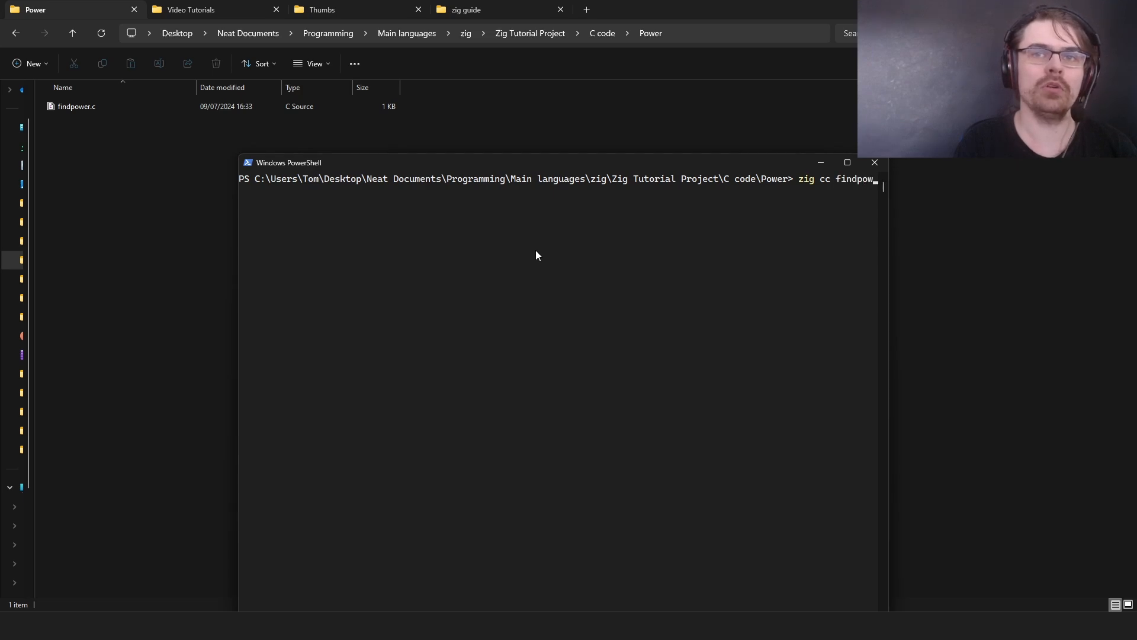
type("r.c")
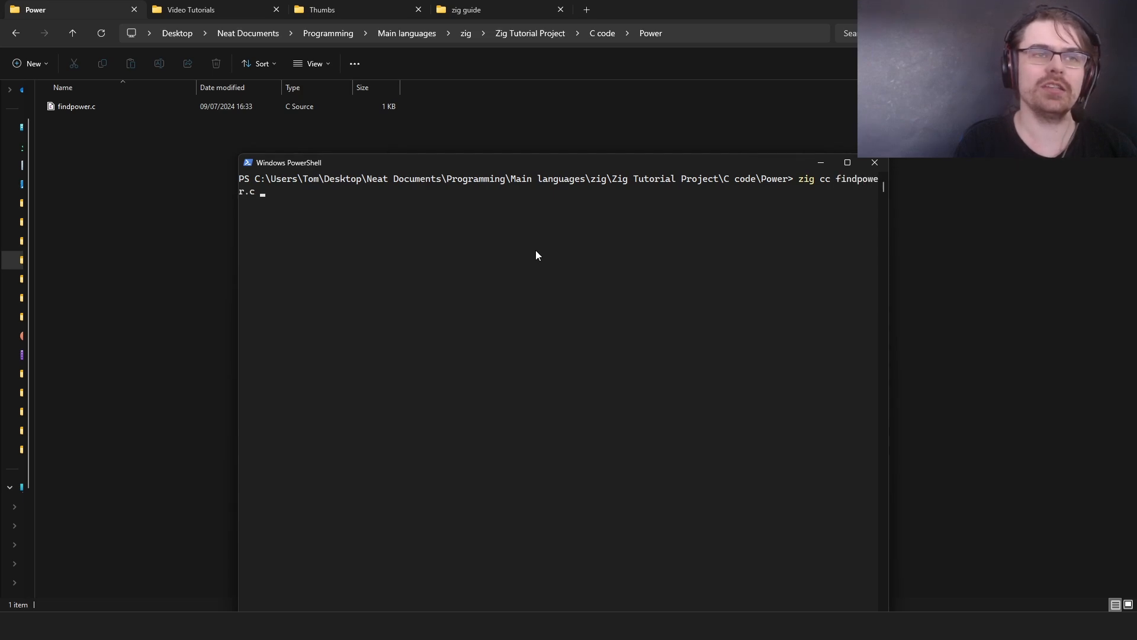
type("-o")
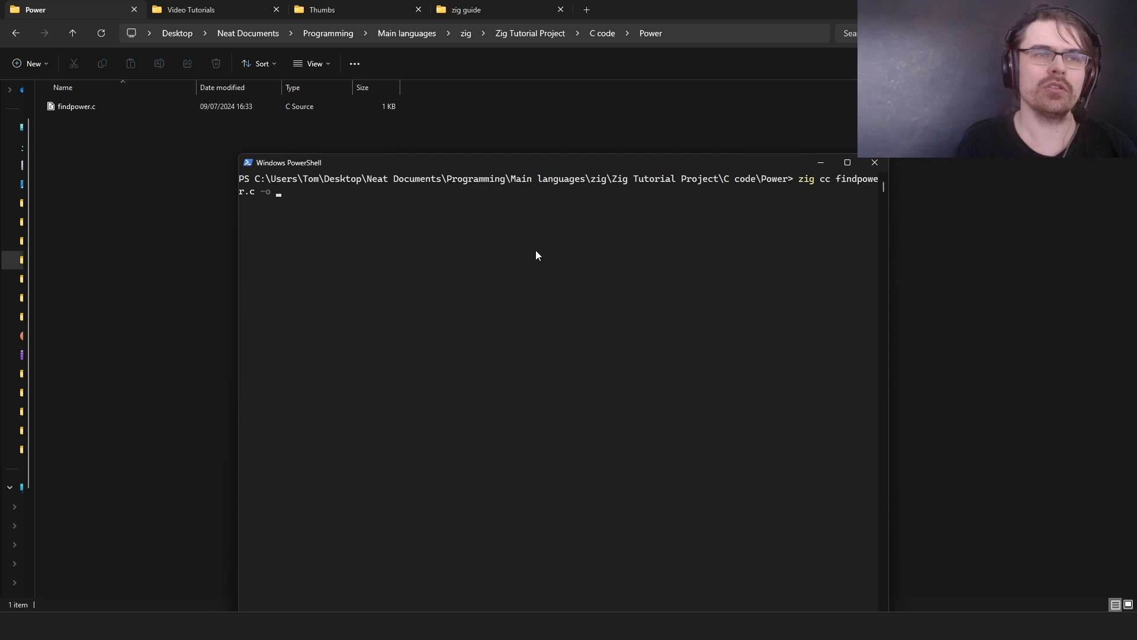
type("findpowe")
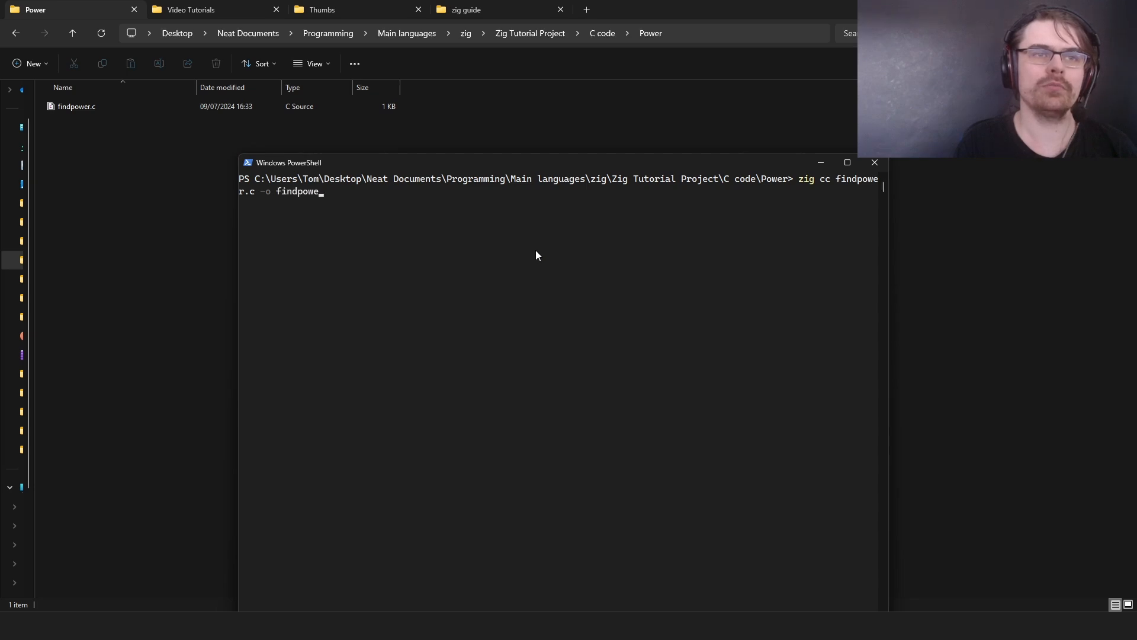
type("r.exe")
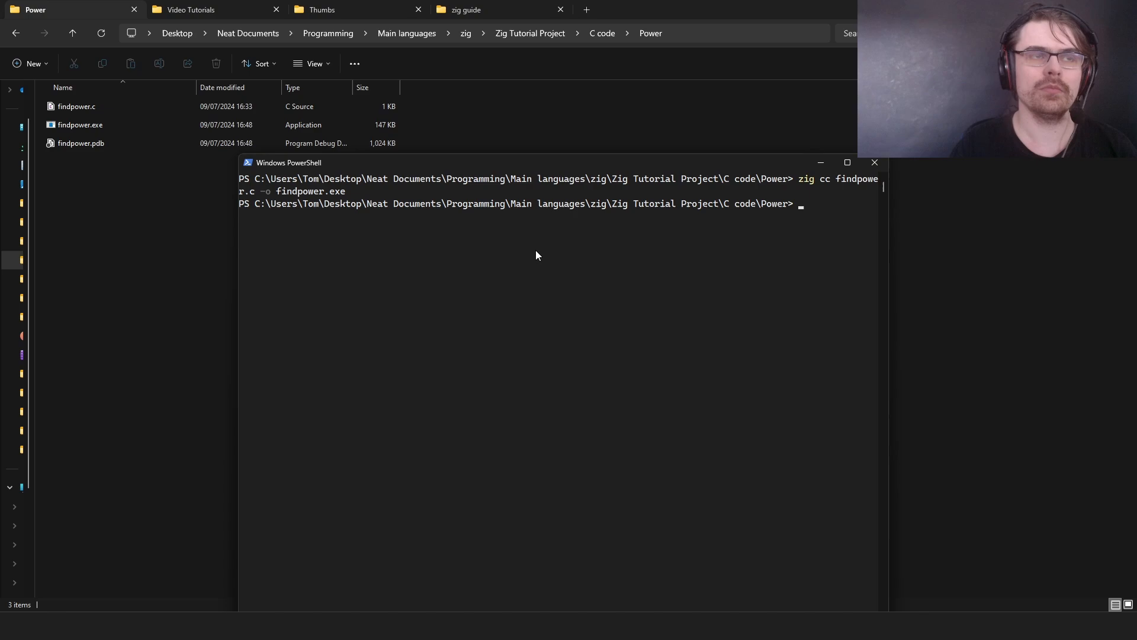
- Run .\findpower.exe with base 2 and exponent 2, getting Answer = 4
type(".")
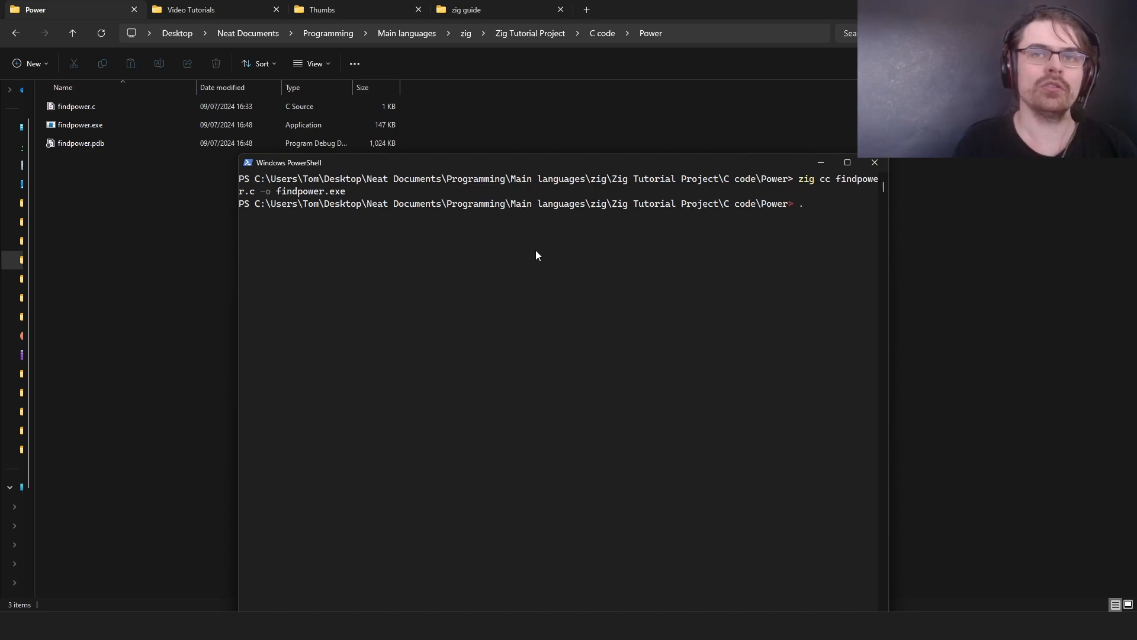
type("\\findo")
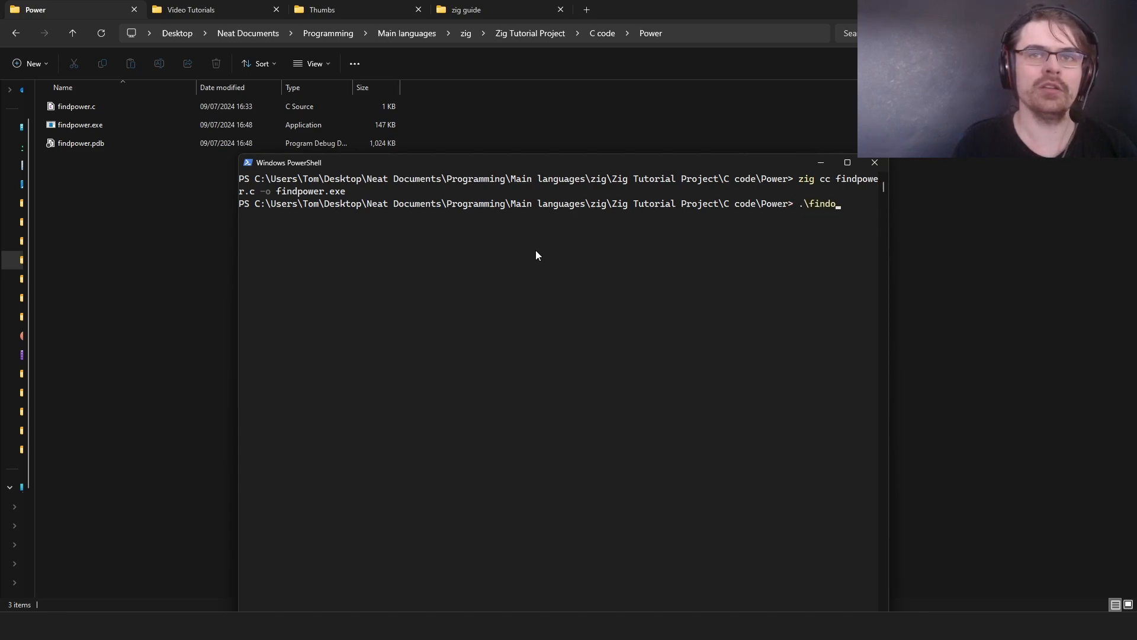
type("power.exe")
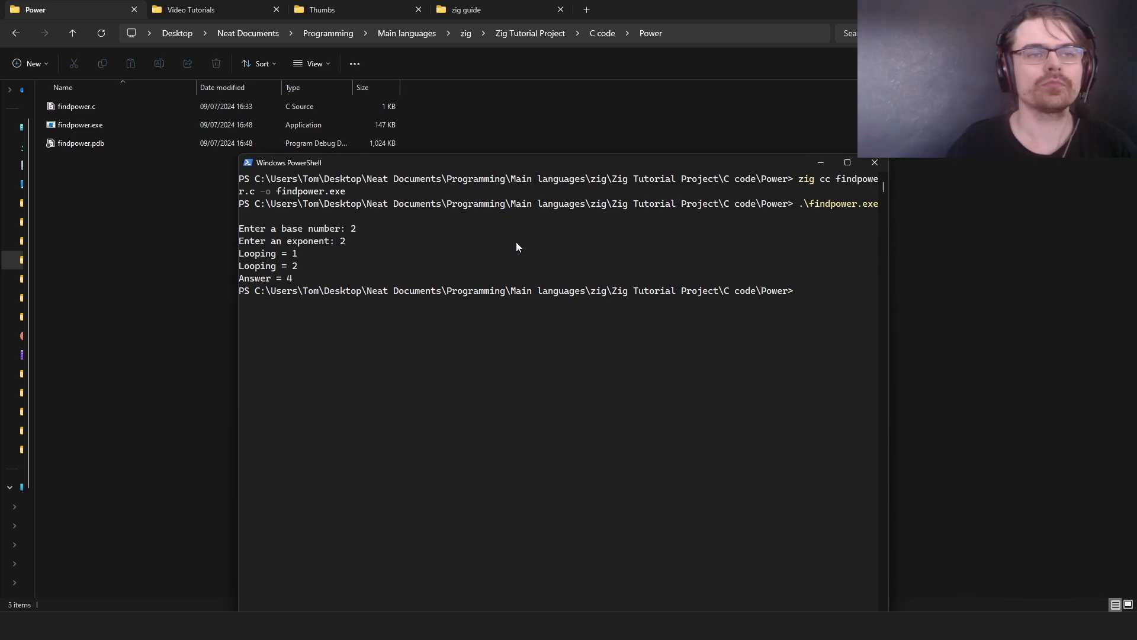
type("z")
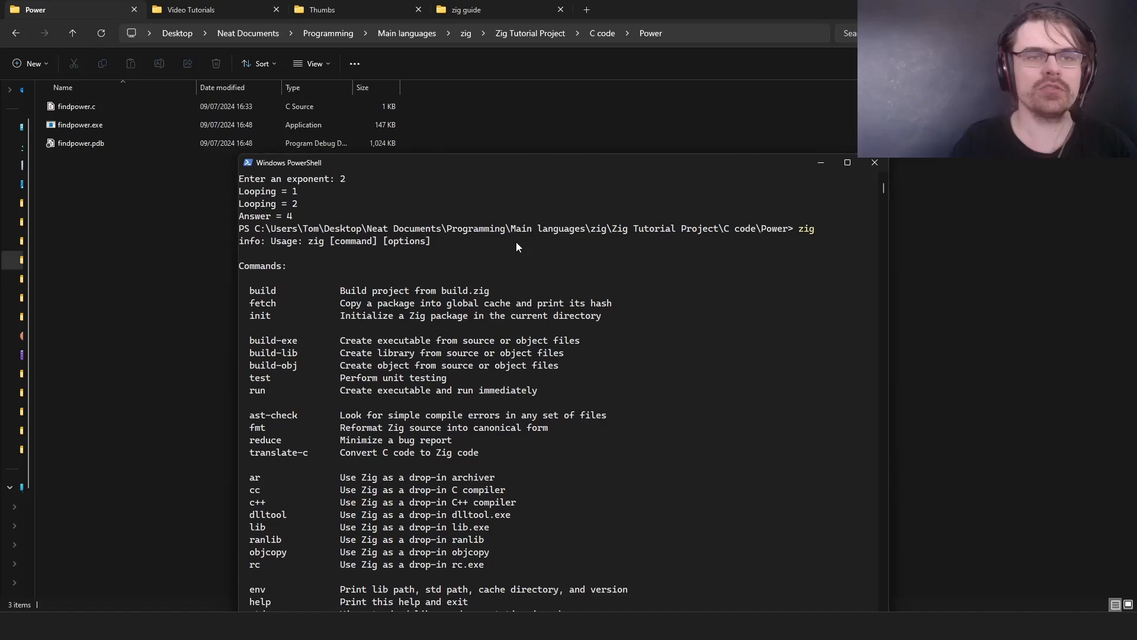
- Run 'zig translate-c findpower.c -lc > findpower.zig' to generate findpower.zig
scroll("down", 3)
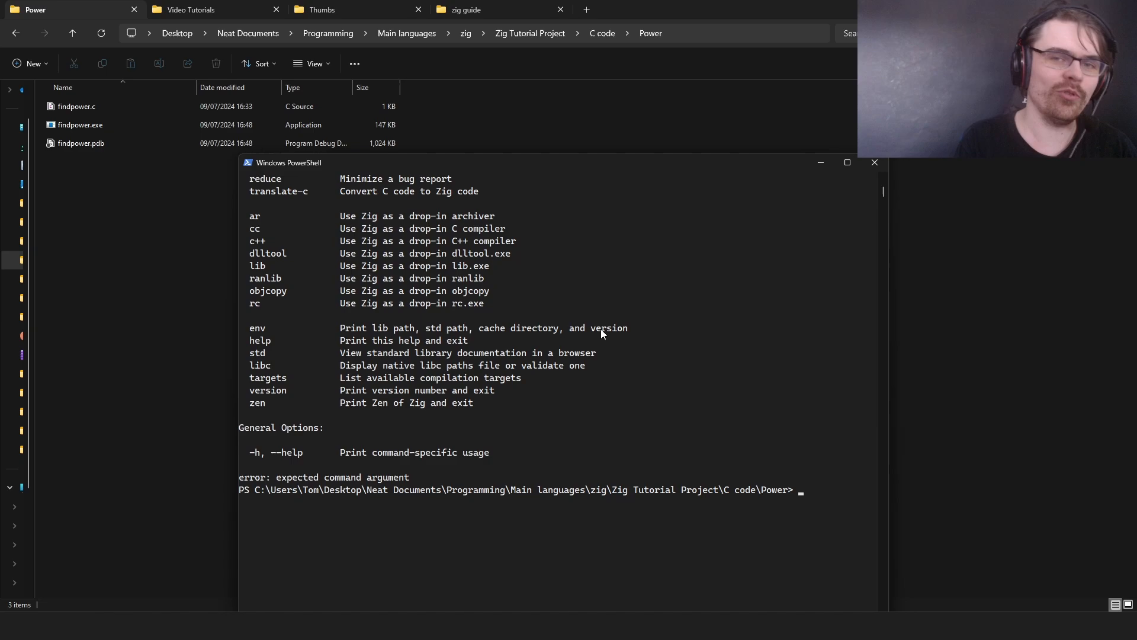
type("zig")
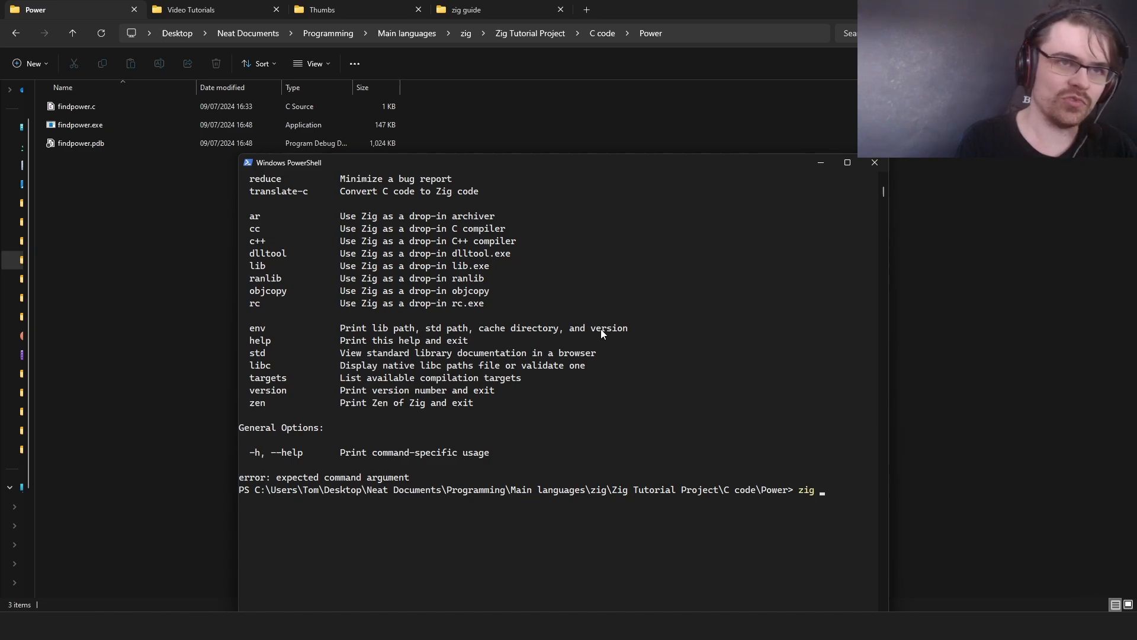
type("t")
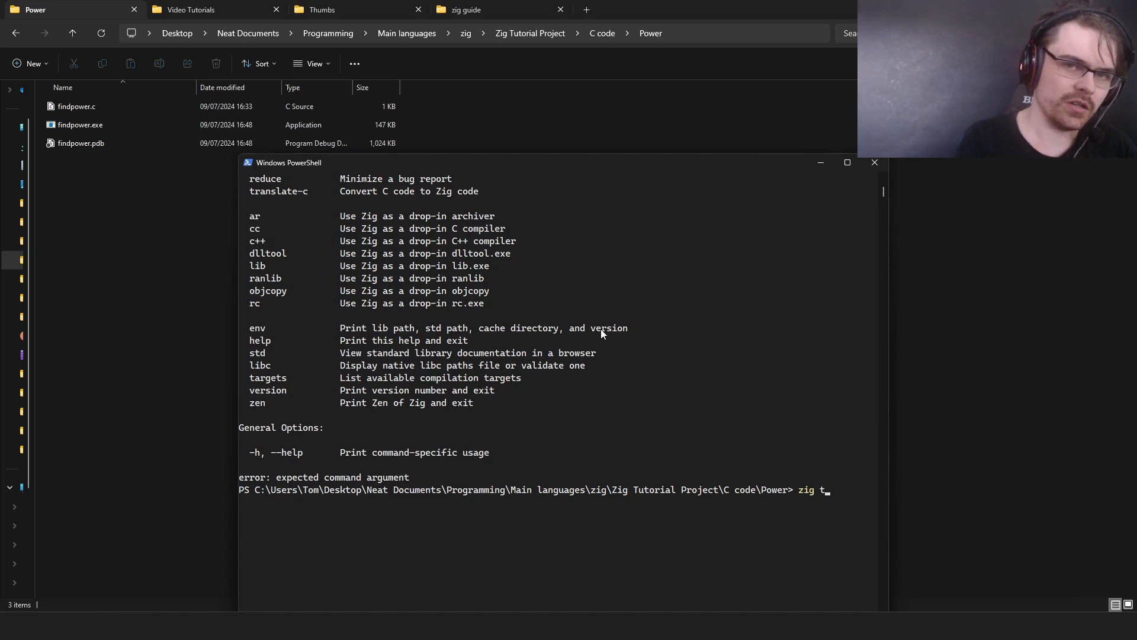
type("ranslate-c")
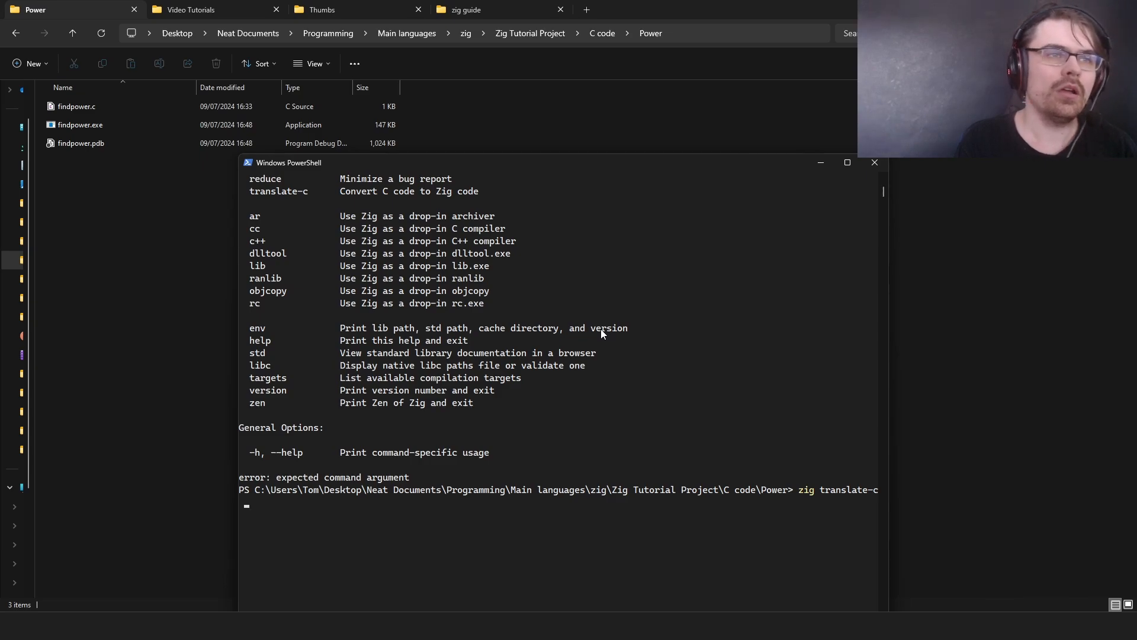
type("findpower.")
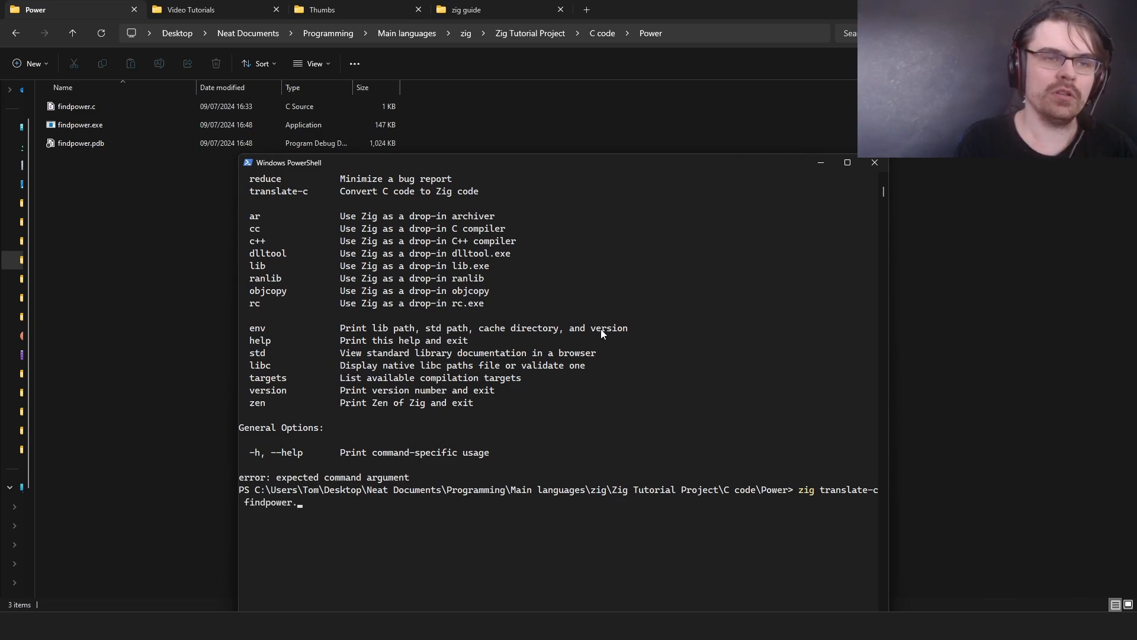
type("c")
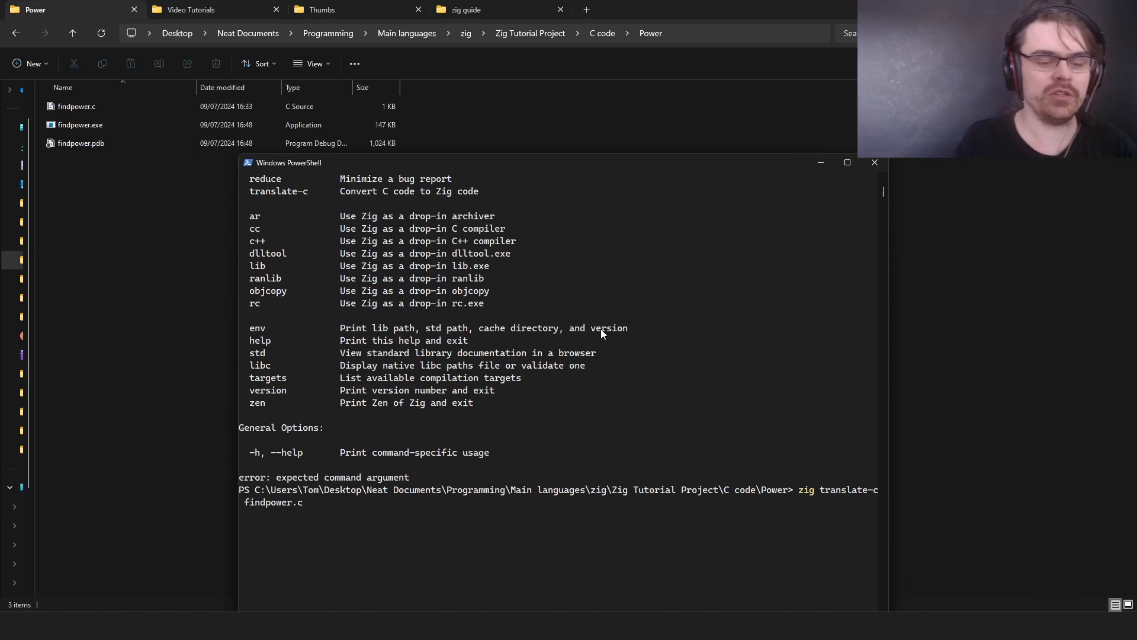
type("-lc")
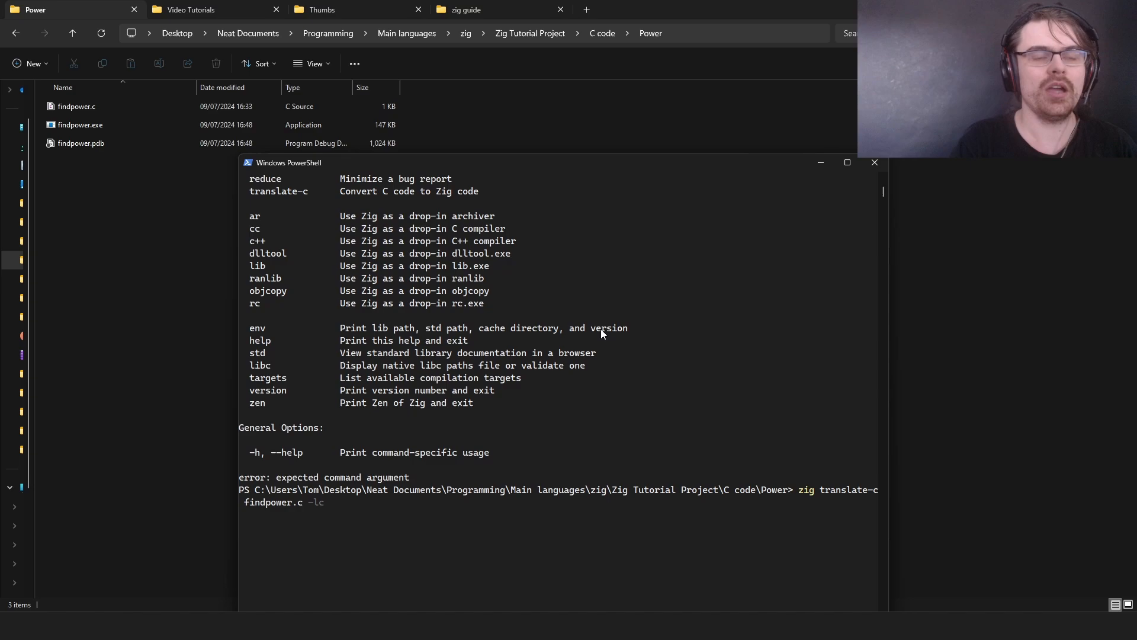
type(">")
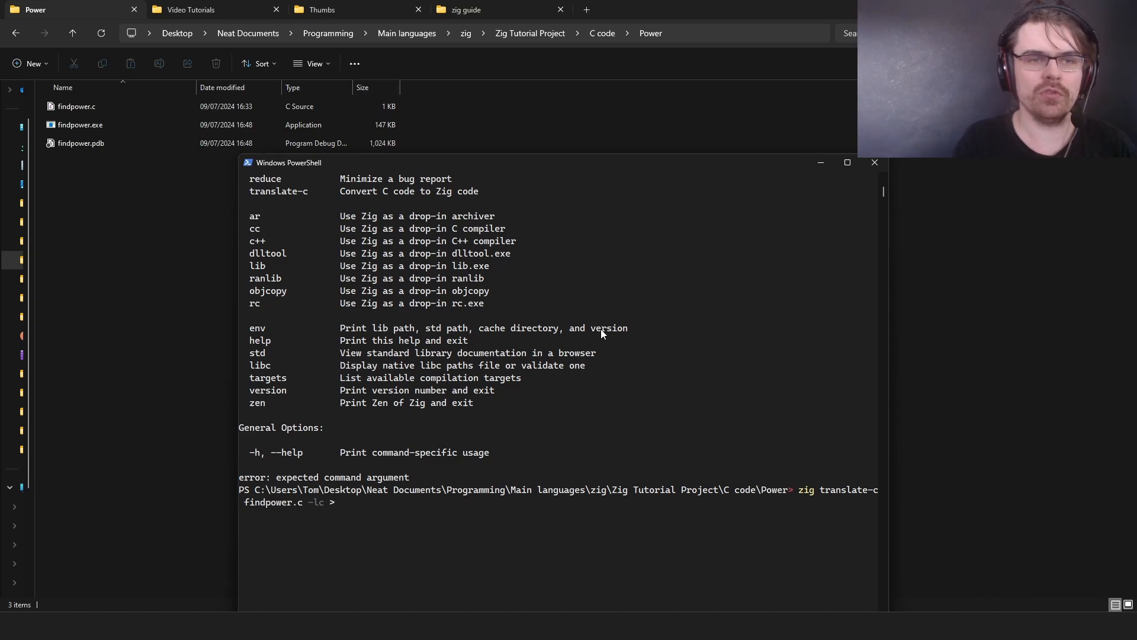
type("findpower.")
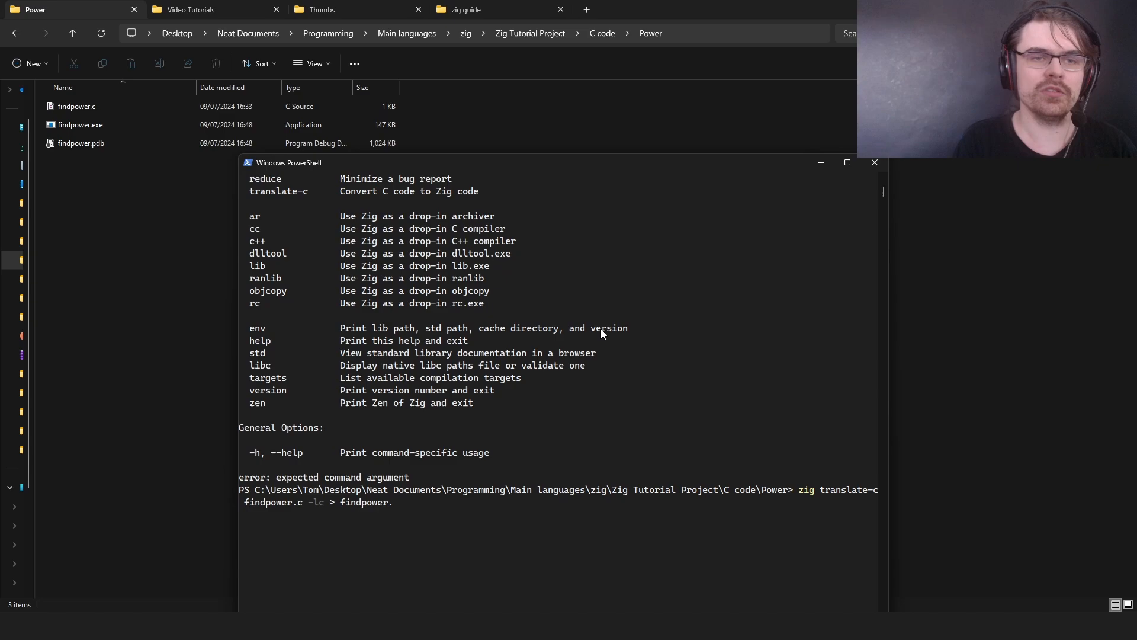
type("zig")
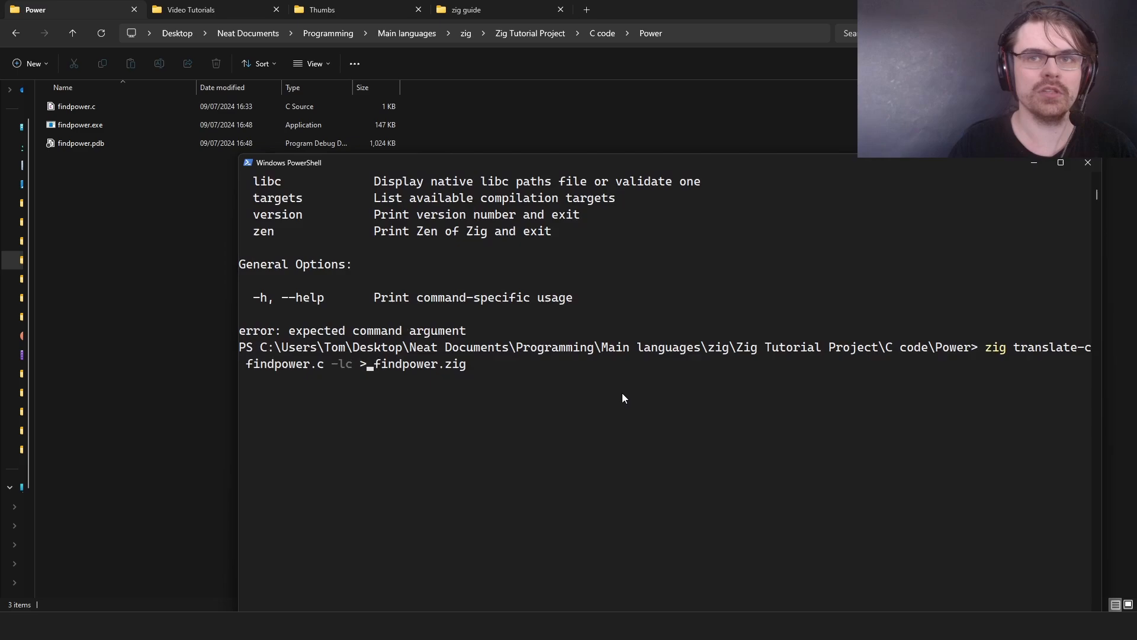
left_click_drag(288, 162, 128, 111)
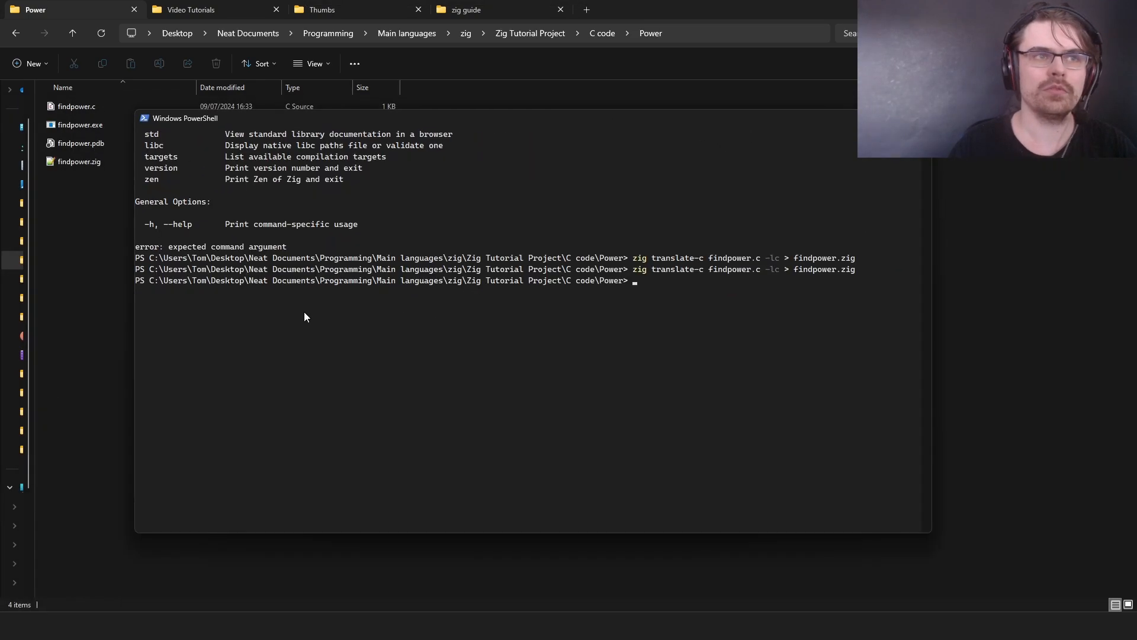
- Open findpower.zig in Notepad++, search for 'main', and select the translated main function
right_click(79, 161)
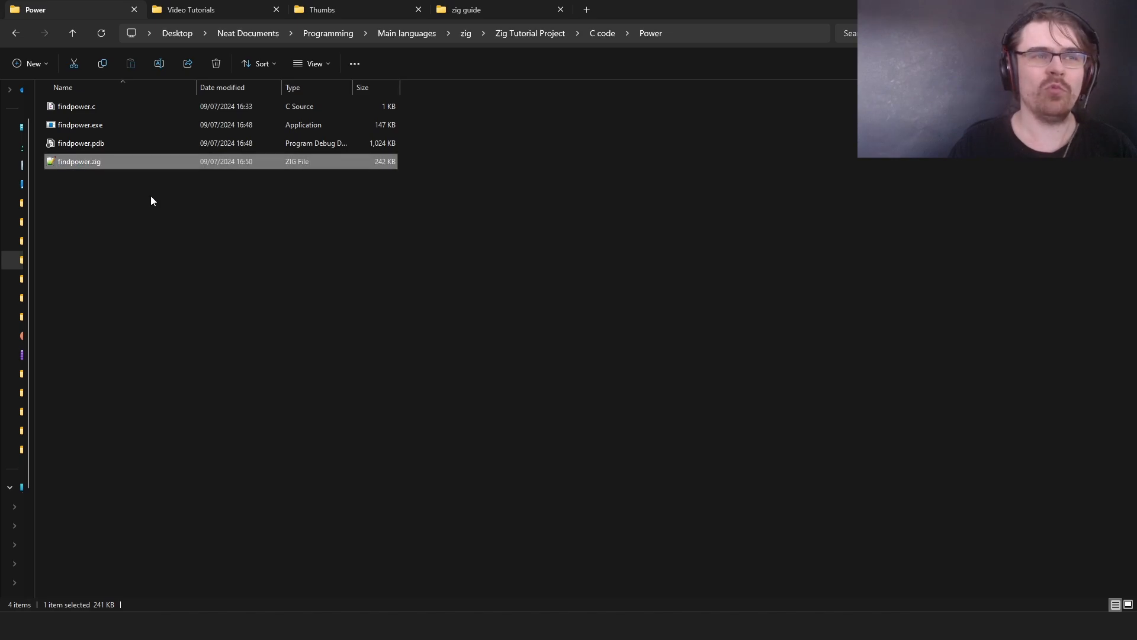
double_click(79, 161)
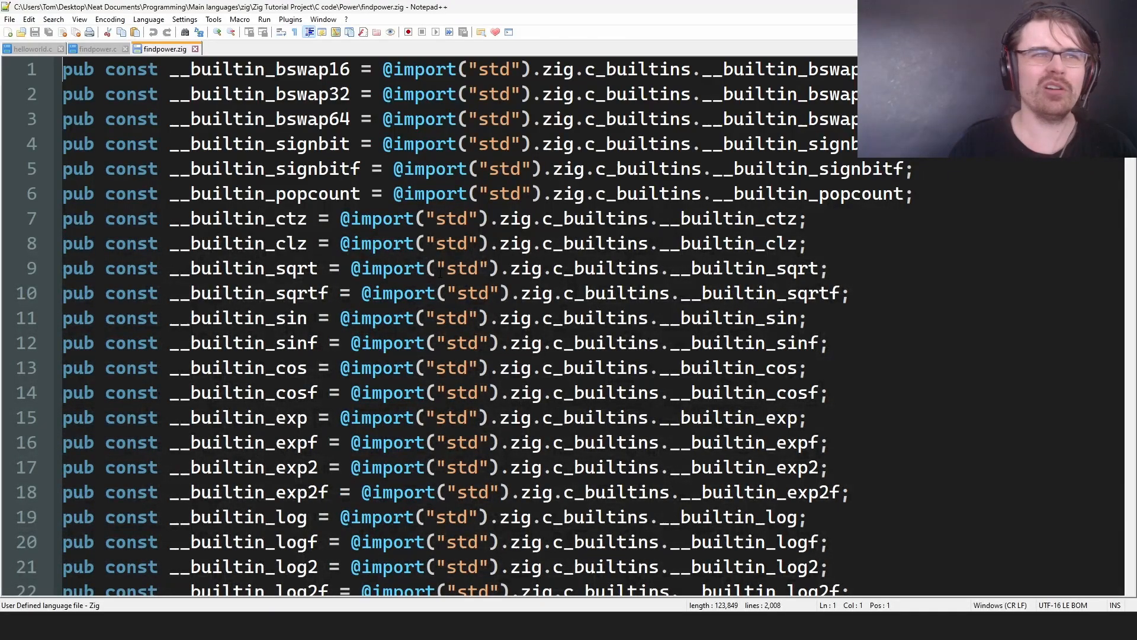
scroll("down", 3)
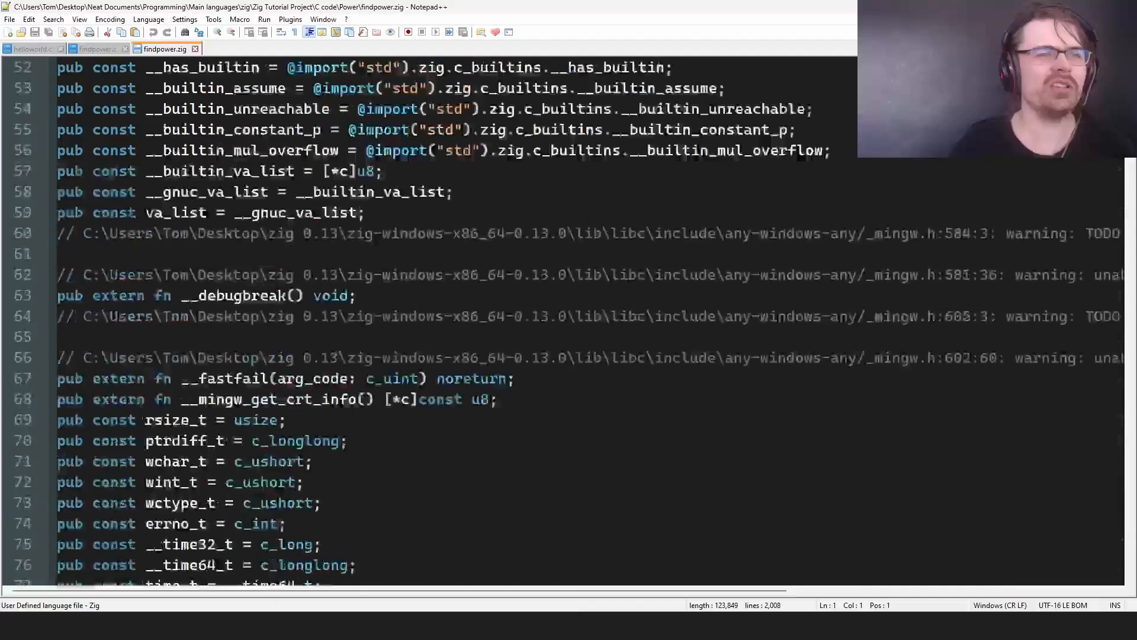
key("Ctrl+F")
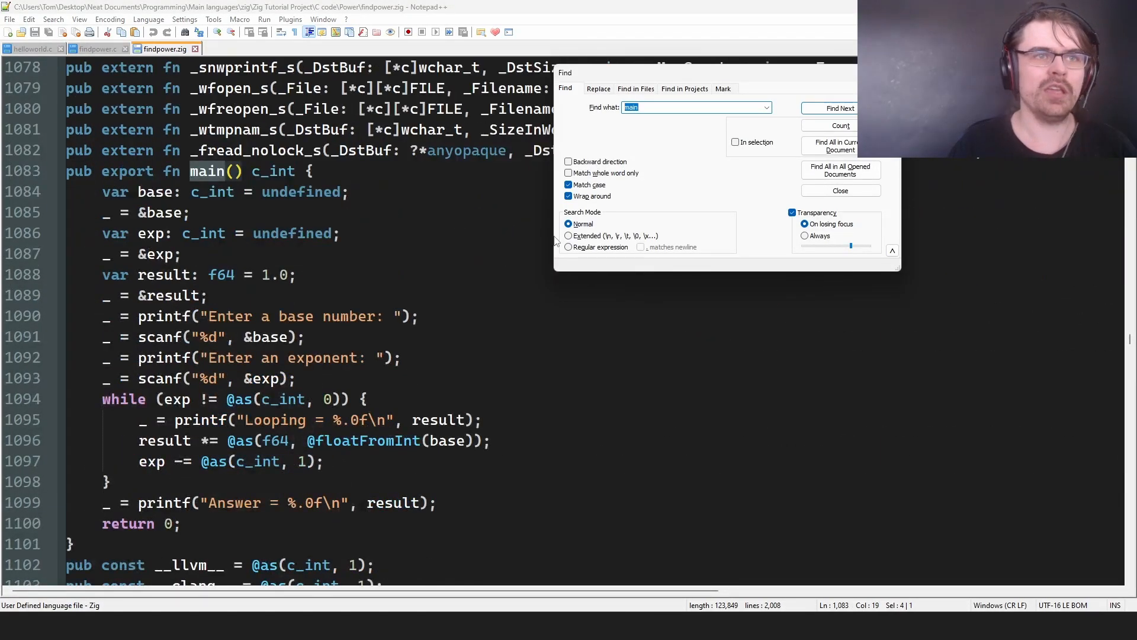
left_click(839, 190)
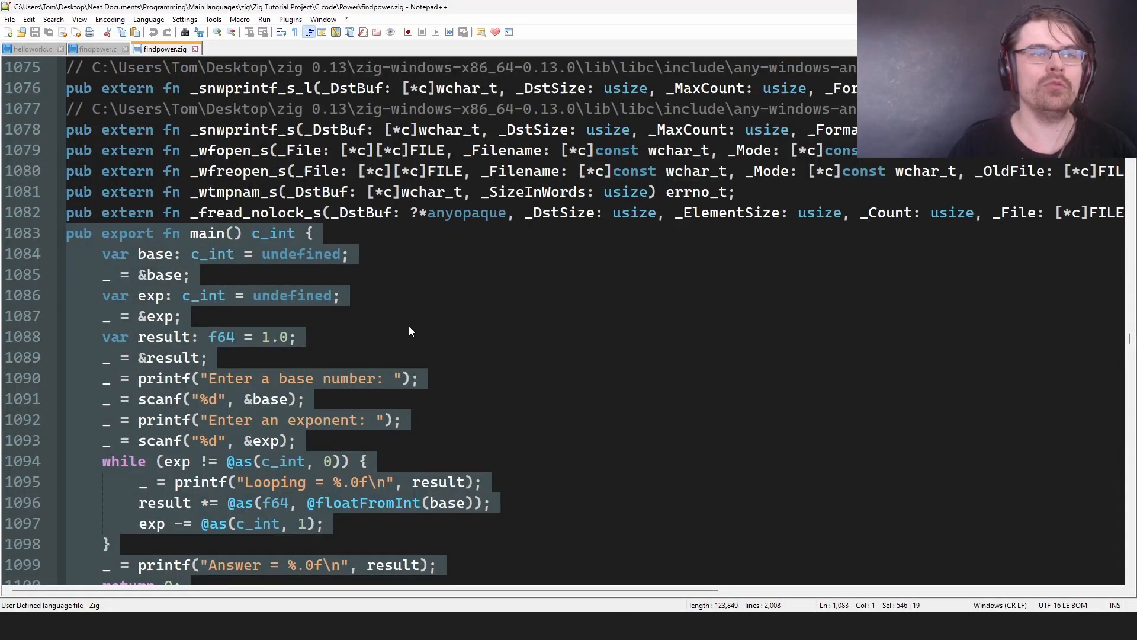
left_click(9, 31)
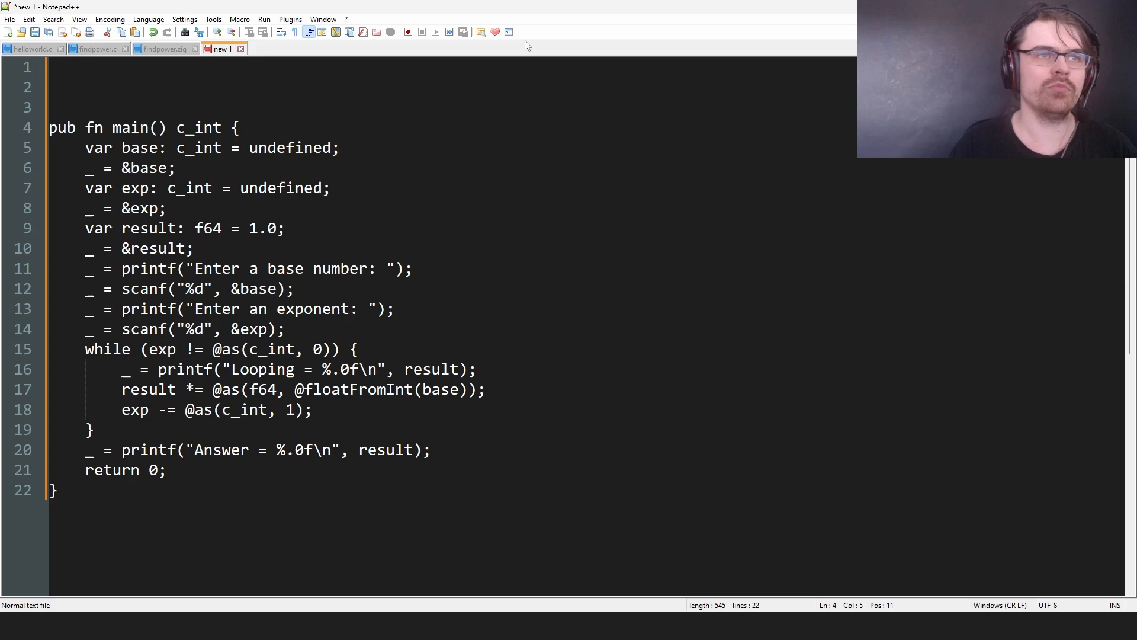
- Save the new tab holding the main function as find_power.zig
left_click(384, 164)
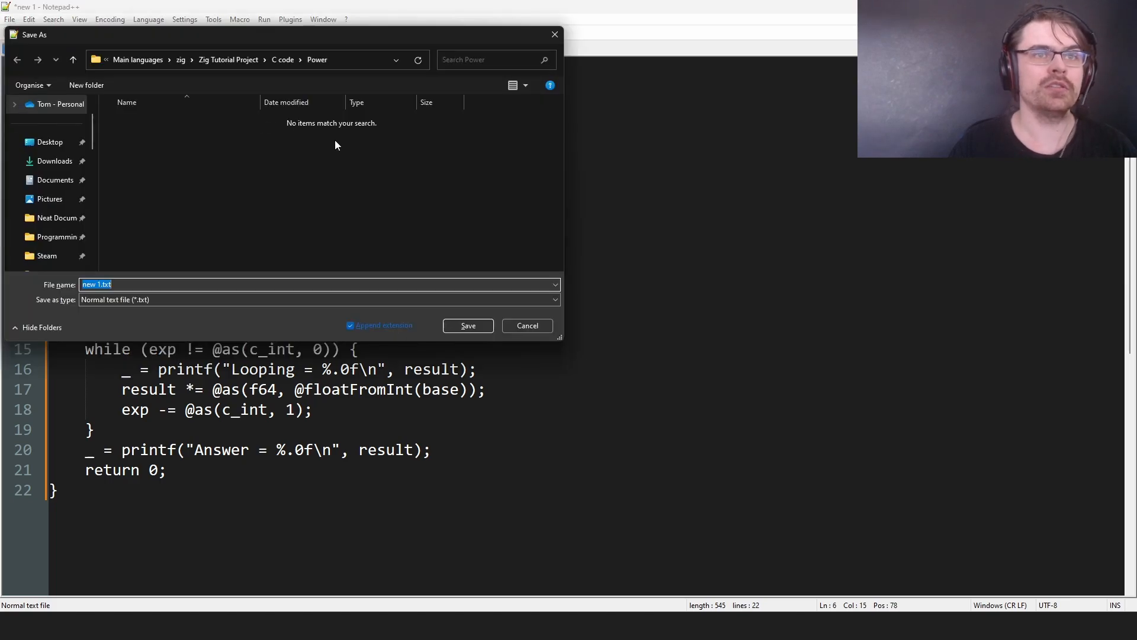
type("find_power.zig")
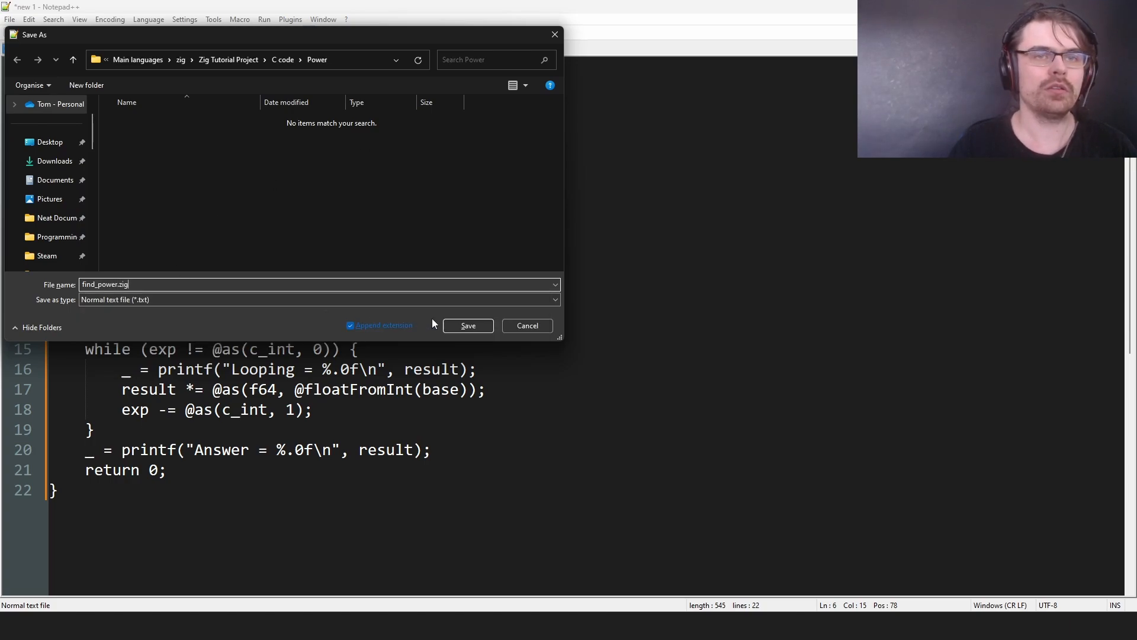
left_click(468, 325)
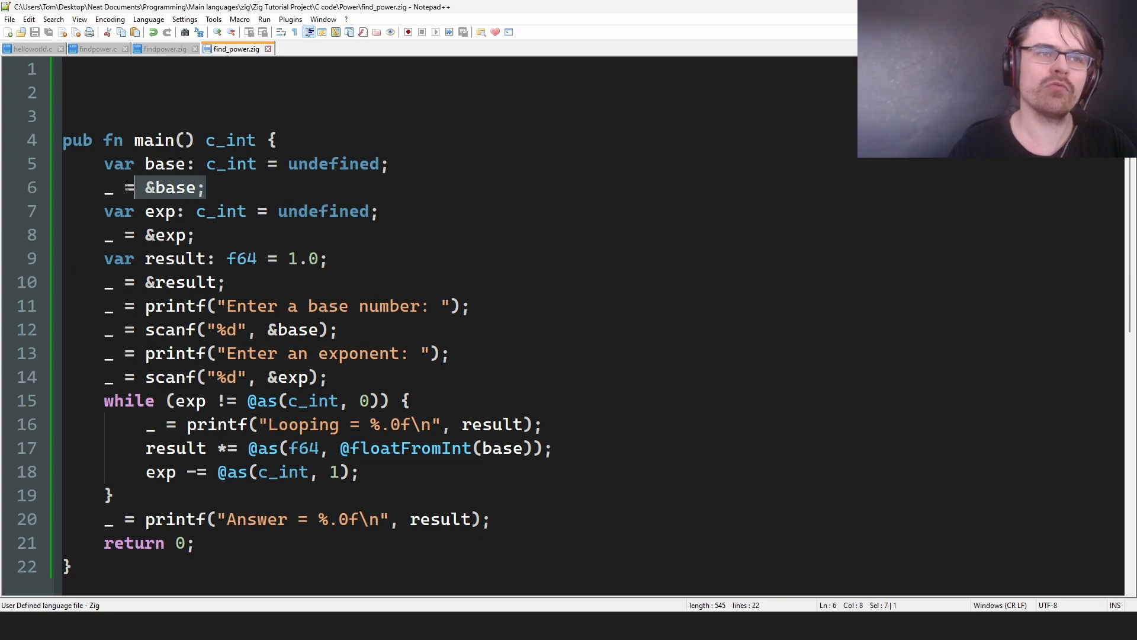
- Delete the unused base discard and move the while loop's opening brace onto its own line
key("Delete")
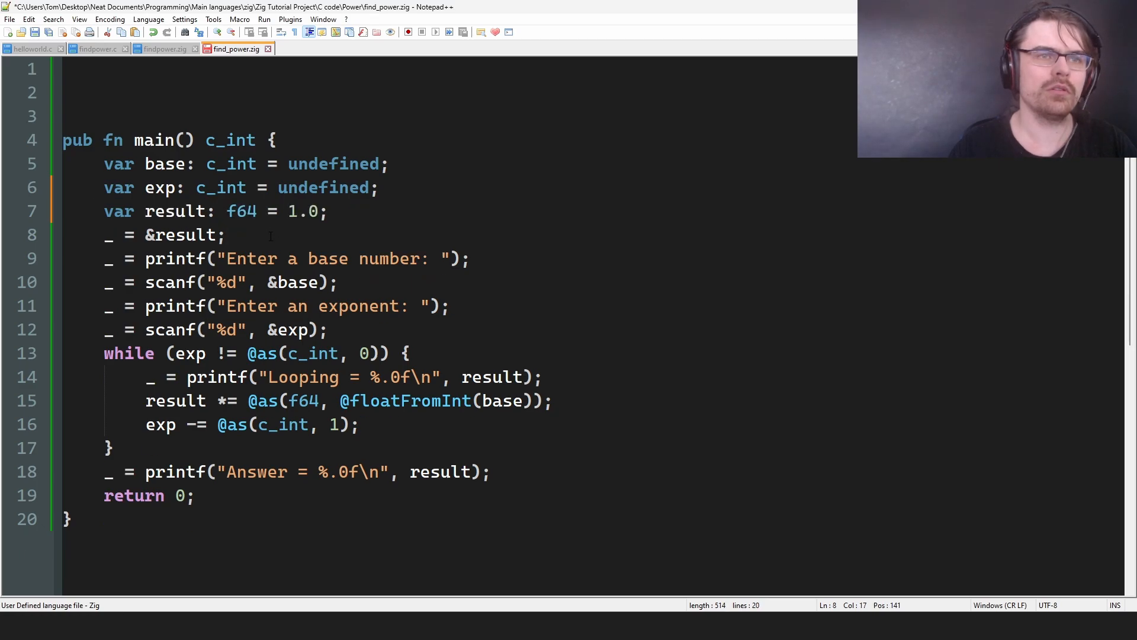
left_click(226, 234)
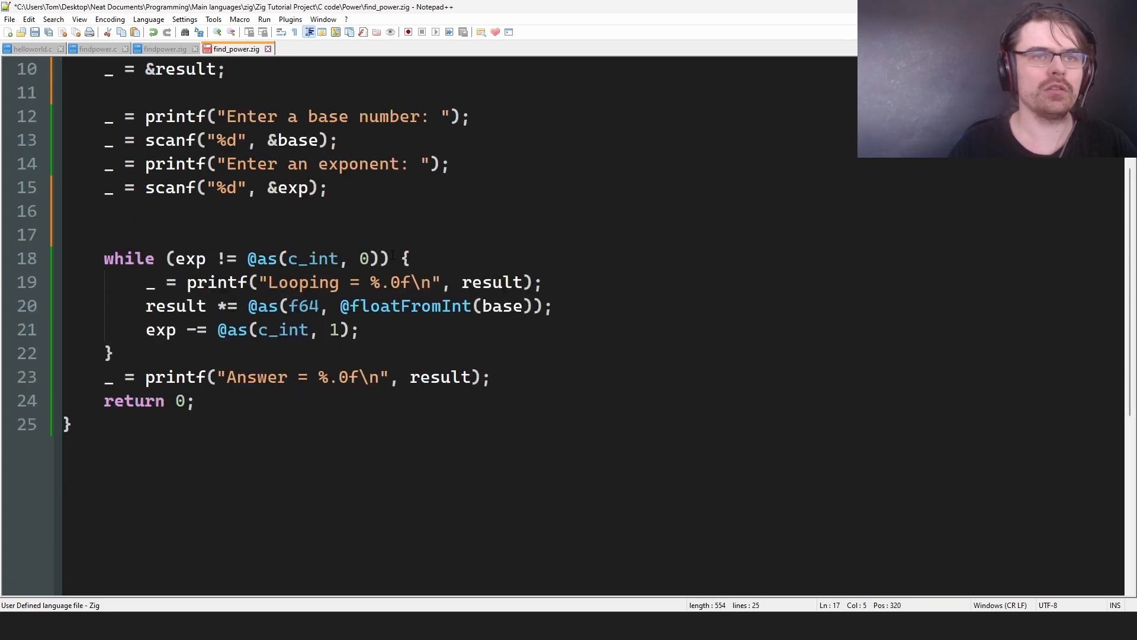
key("Enter")
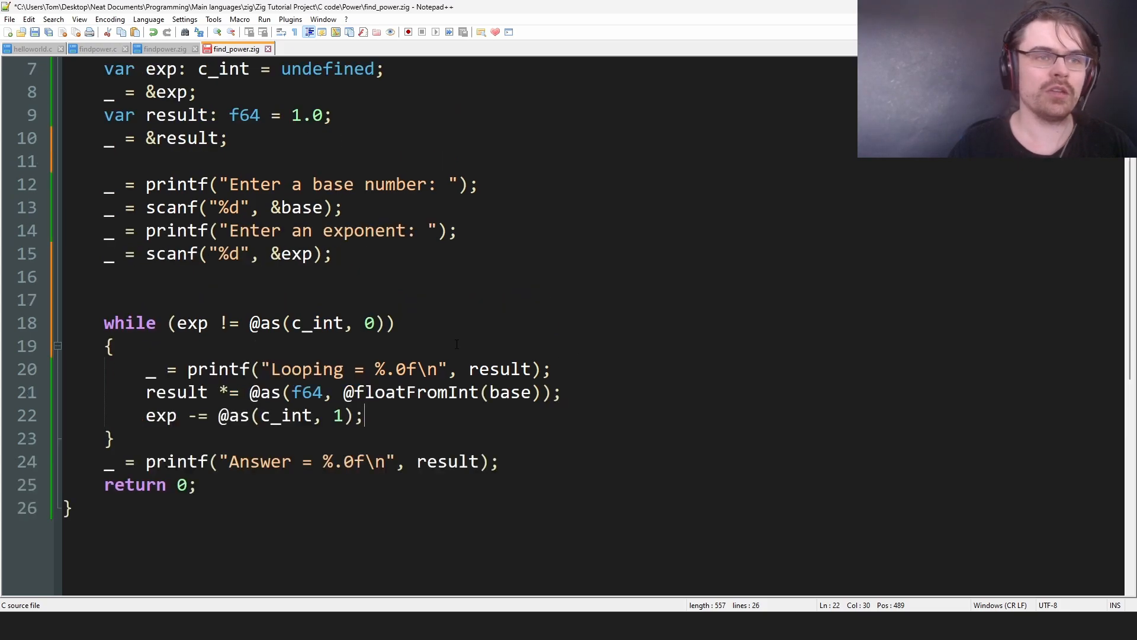
scroll("up", 3)
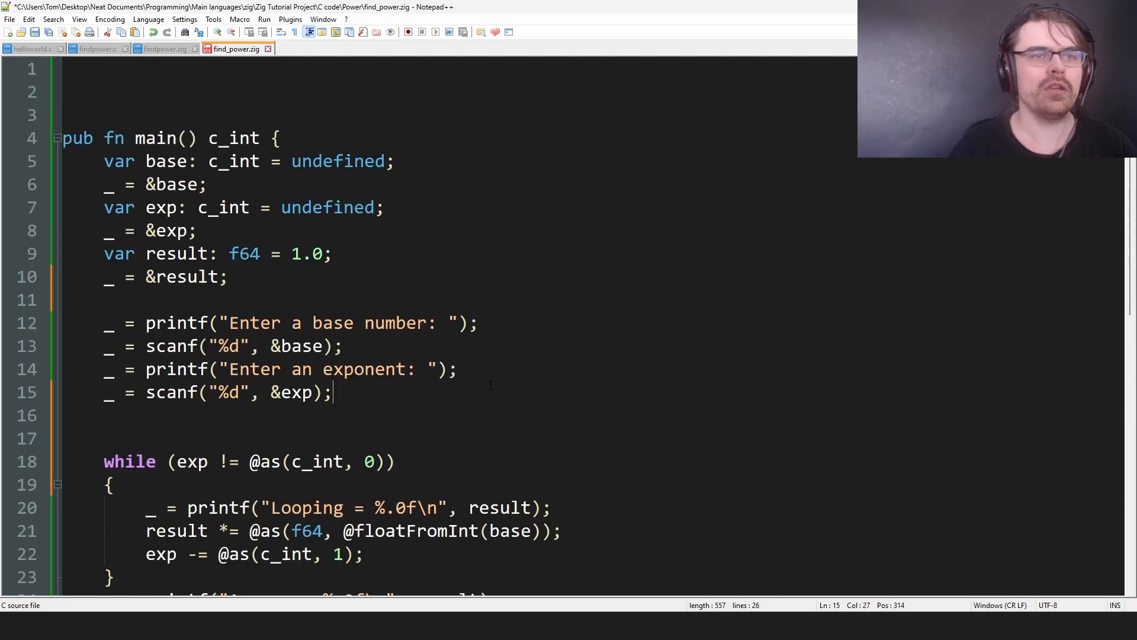
scroll("down", 3)
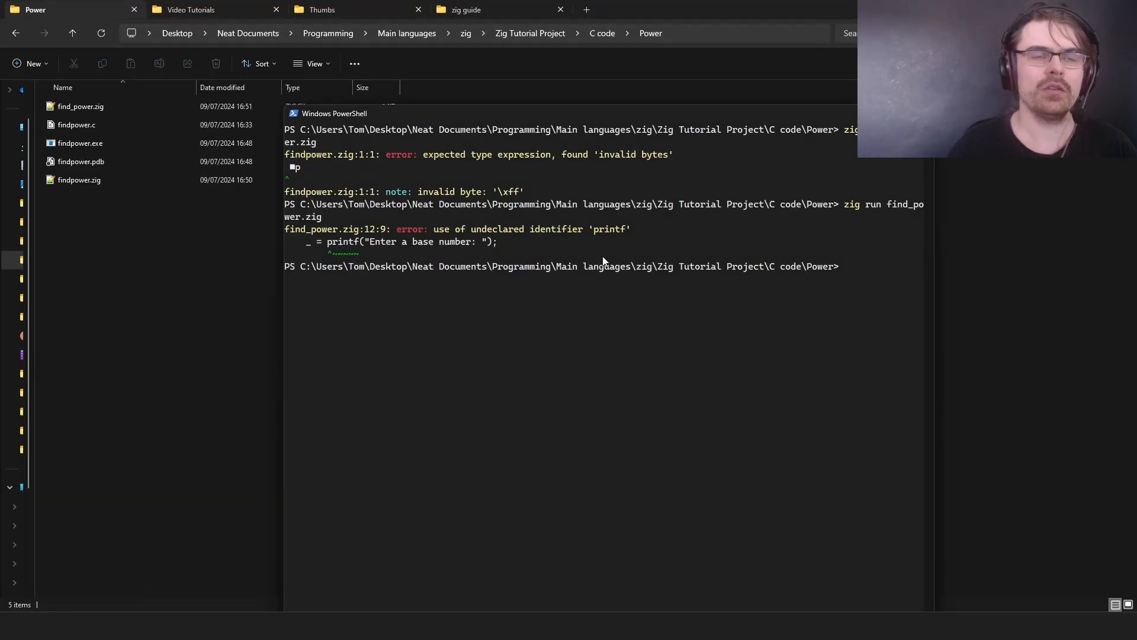
mouse_move(203, 540)
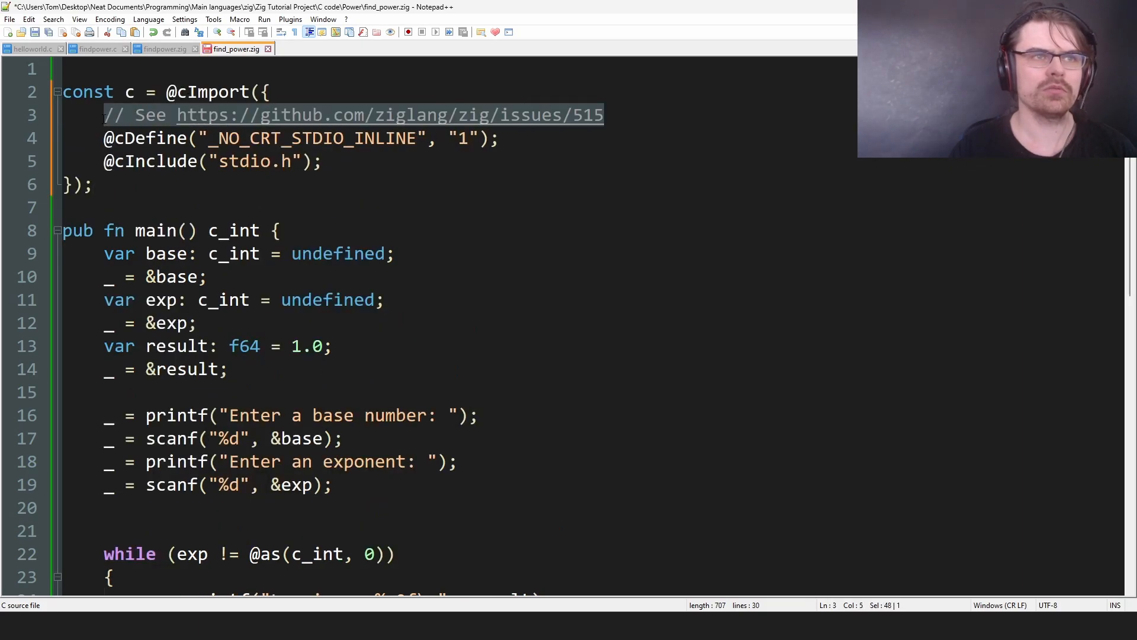
- Prefix the four printf and scanf calls in find_power.zig with c
key("Delete")
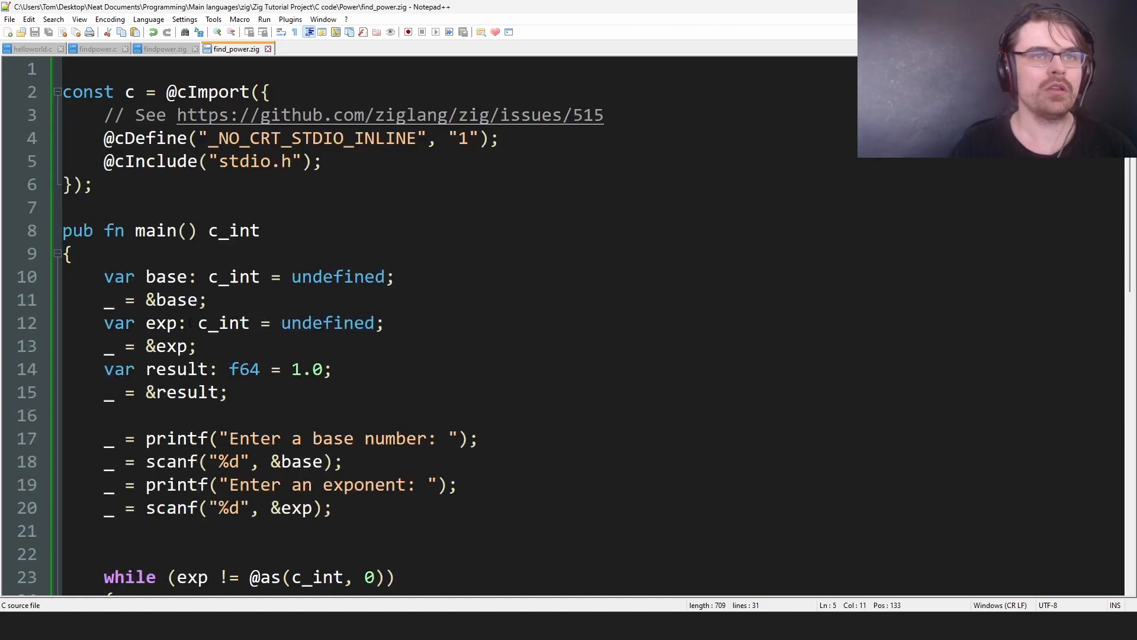
scroll("down", 3)
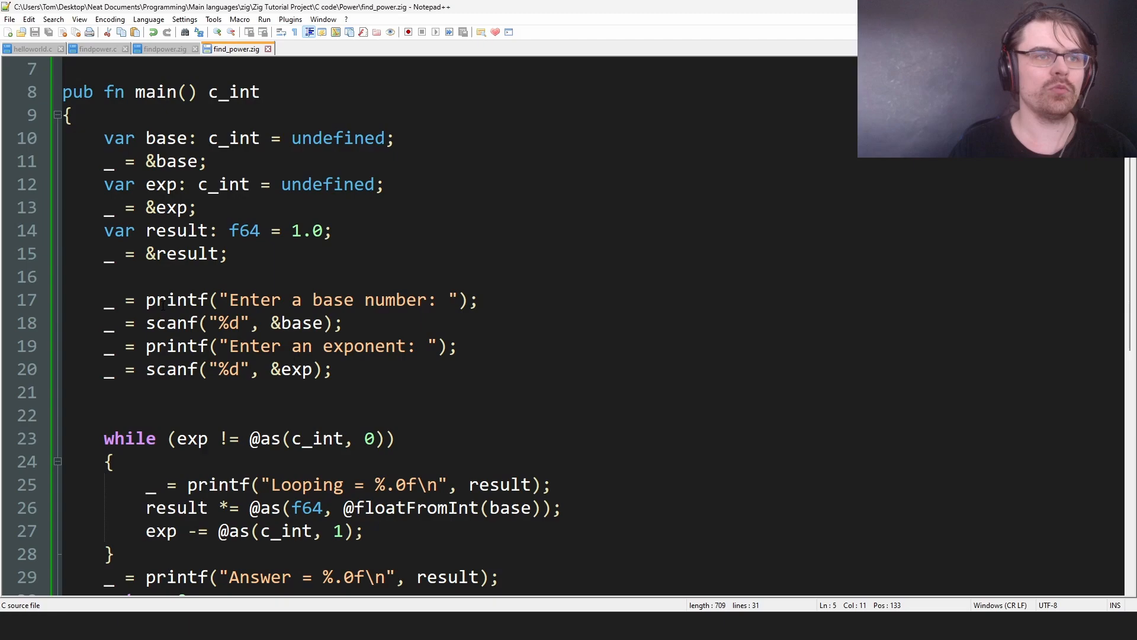
type("c.")
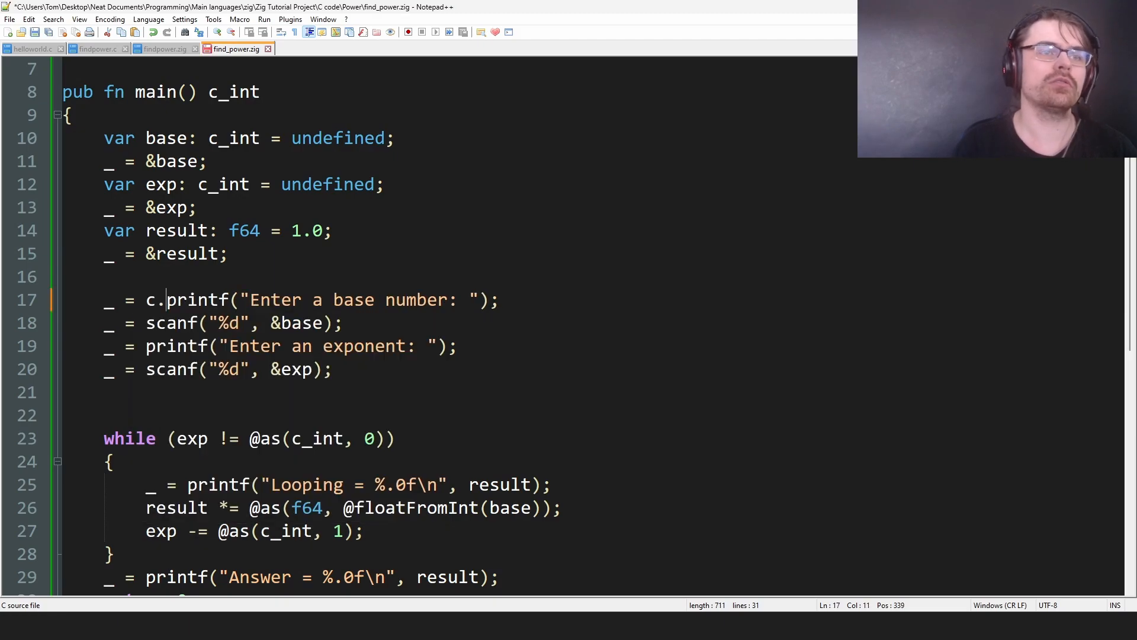
type("c.")
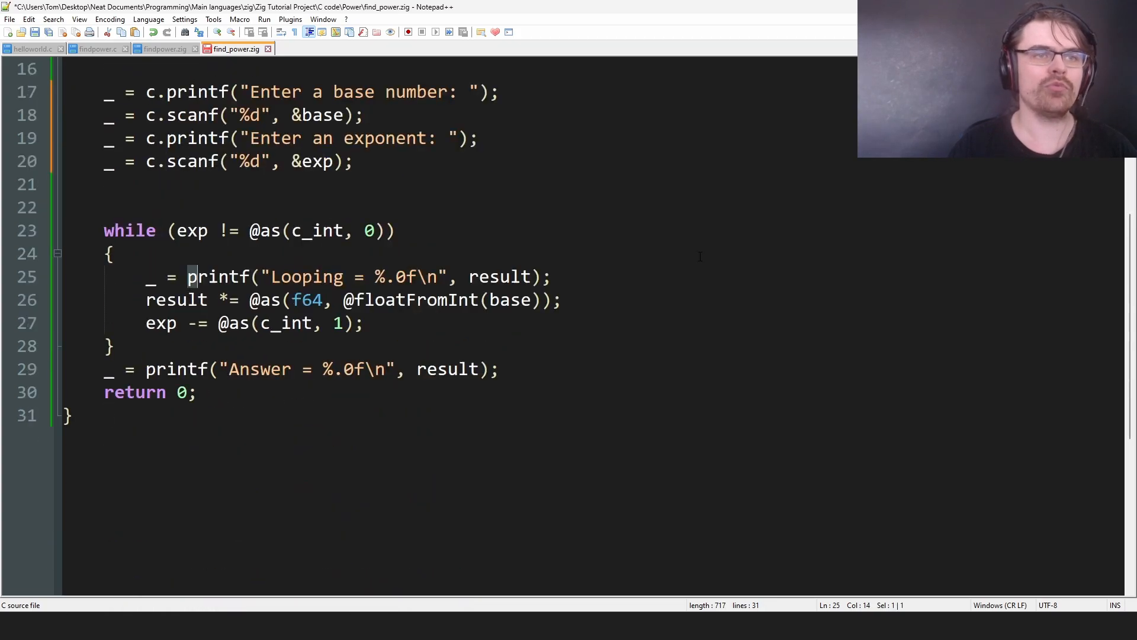
type("c.")
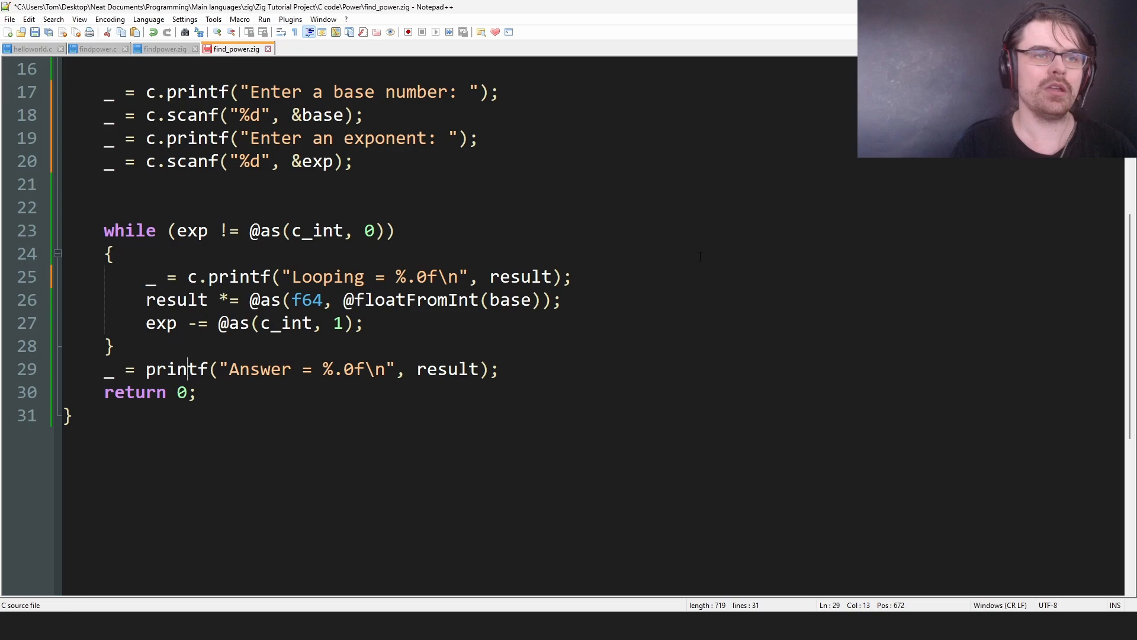
type("c.")
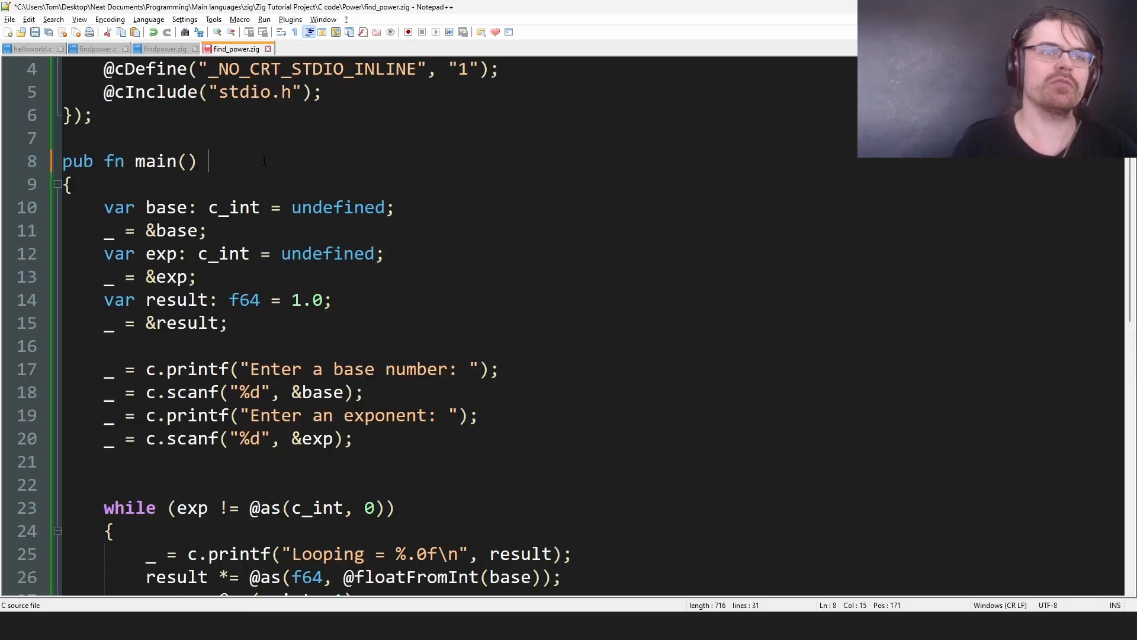
- Change main's return type from c_int to void
type("void")
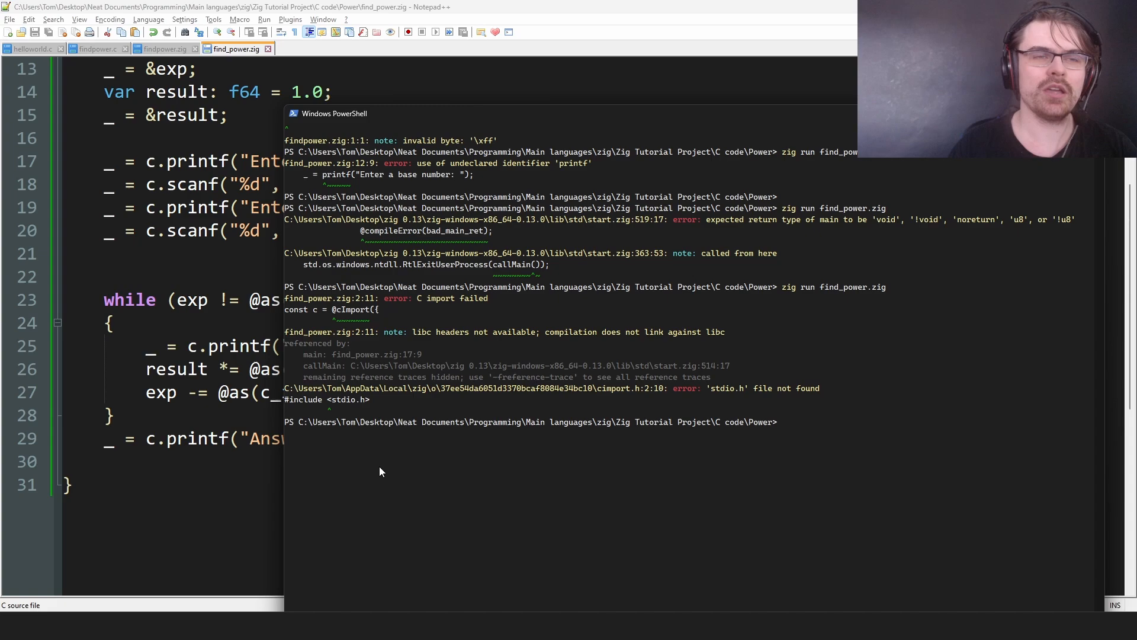
- Run zig run find_power.zig -lc and enter 3 as base and 4 as exponent
type("zig run find_power.zig -lc")
type("3")
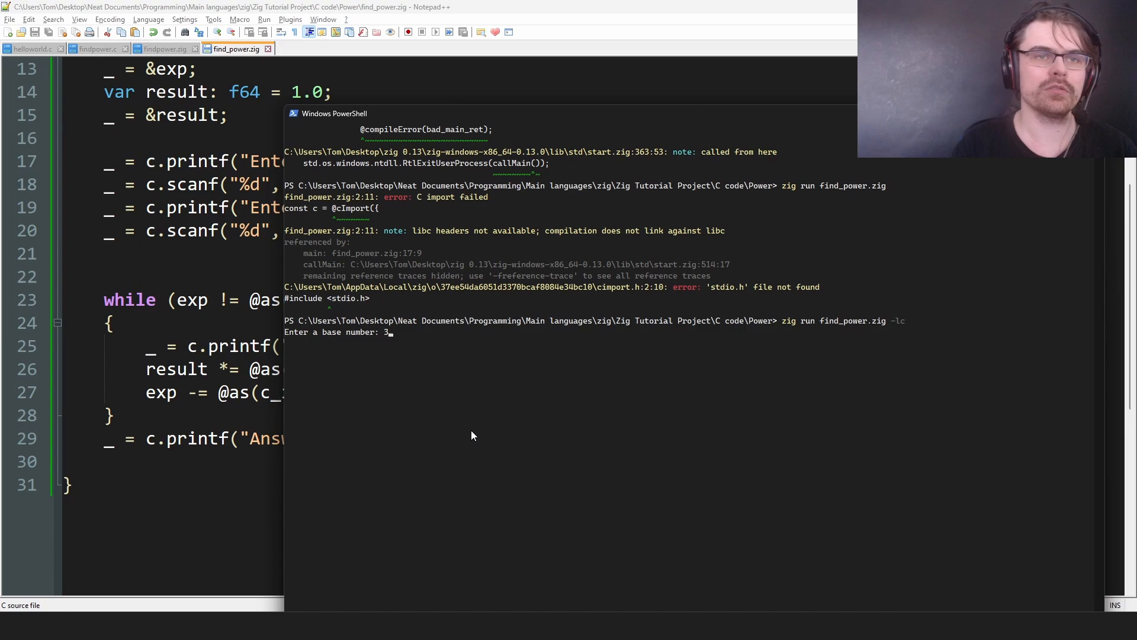
type("4")
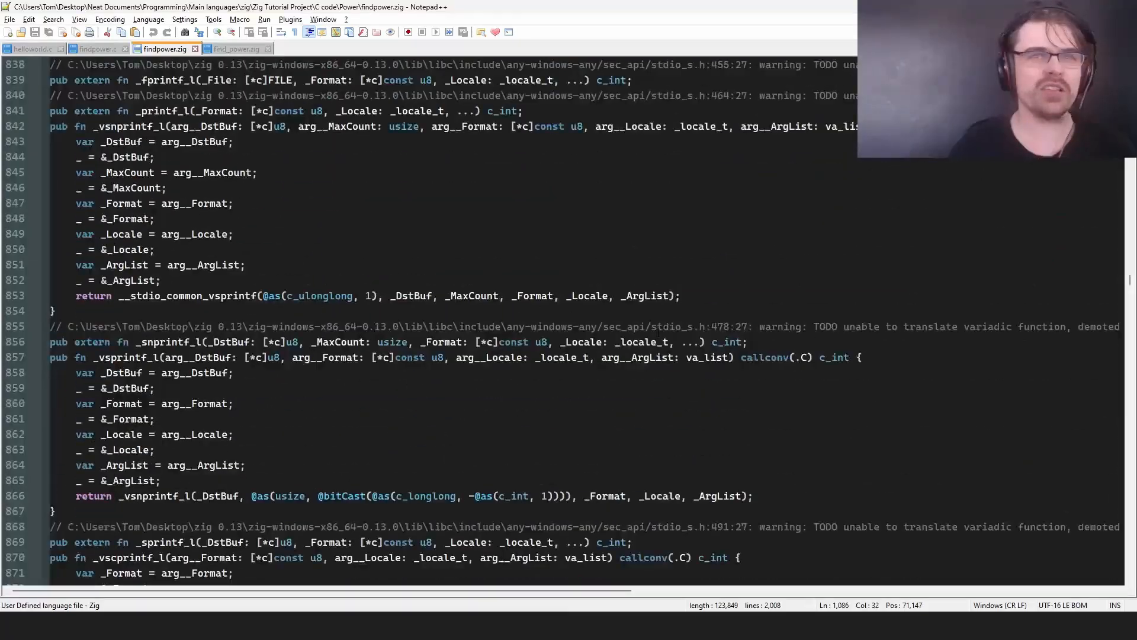
- Scroll through findpower.zig's translated main, then return to find_power.zig's main body
scroll("down", 3)
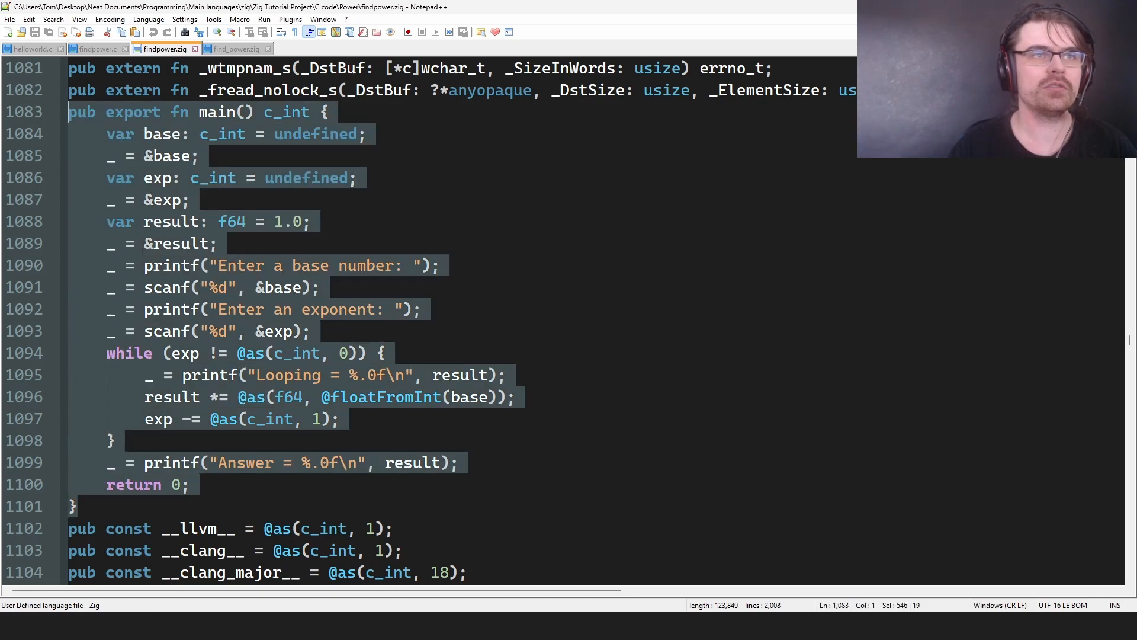
left_click(235, 49)
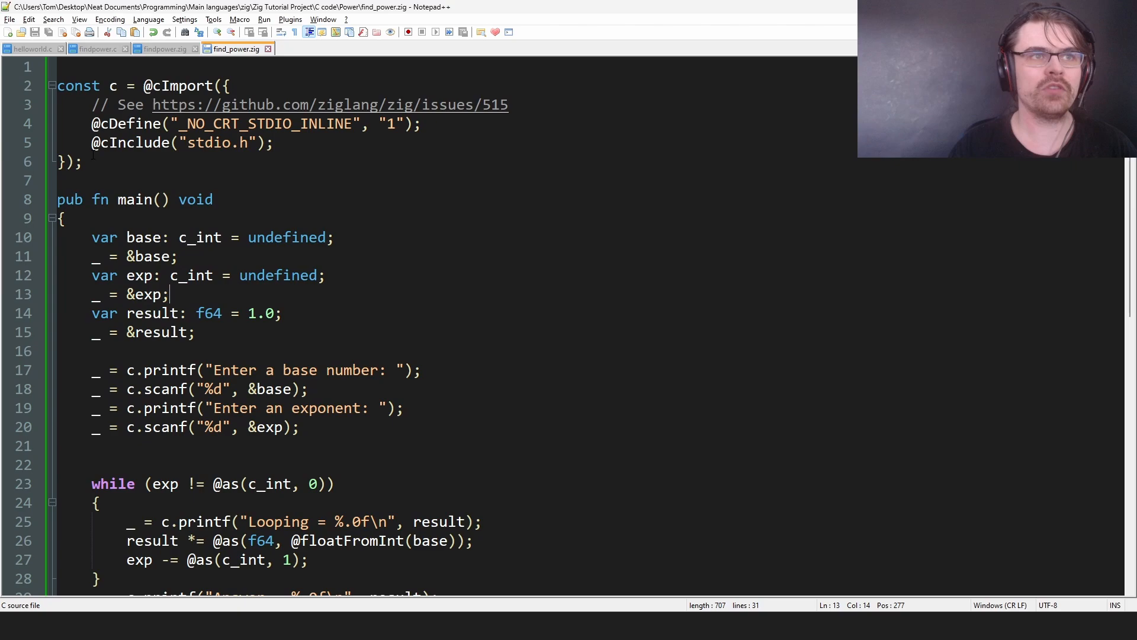
left_click(81, 162)
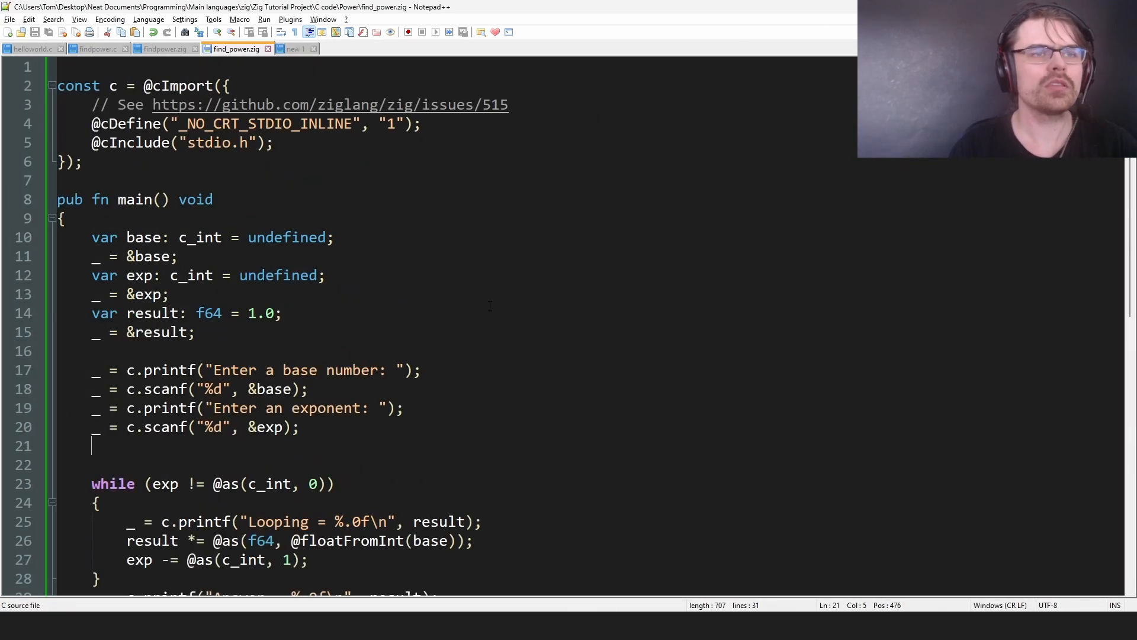
scroll("down", 3)
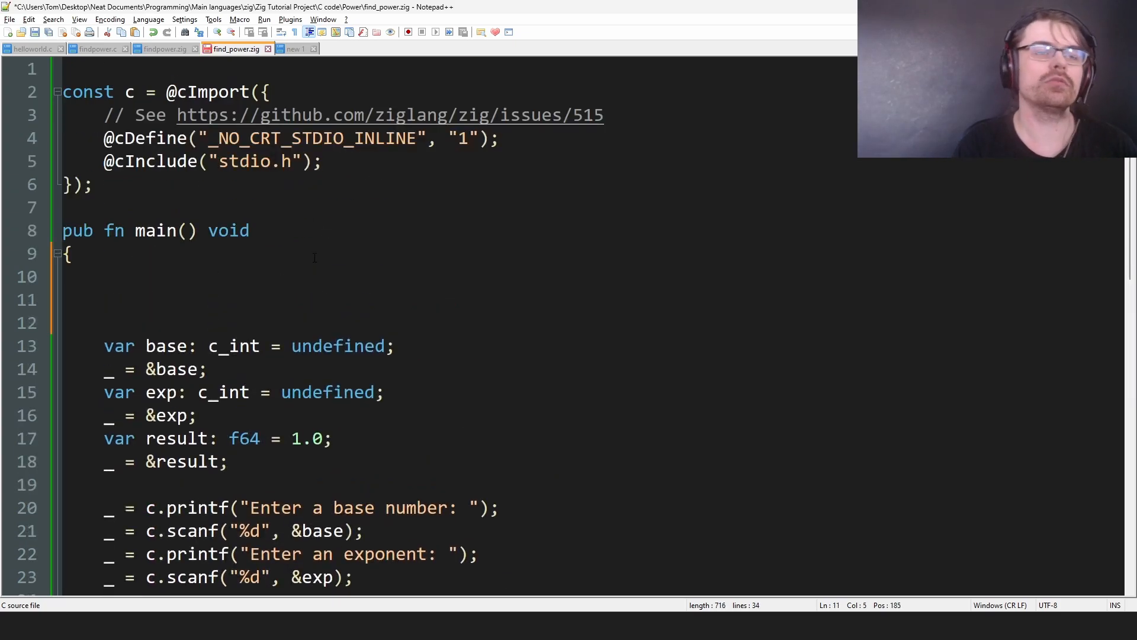
- Type C type names like c_int, c_ushort, c_longlong and c_longdouble inside main
type("c_int")
type("c_char")
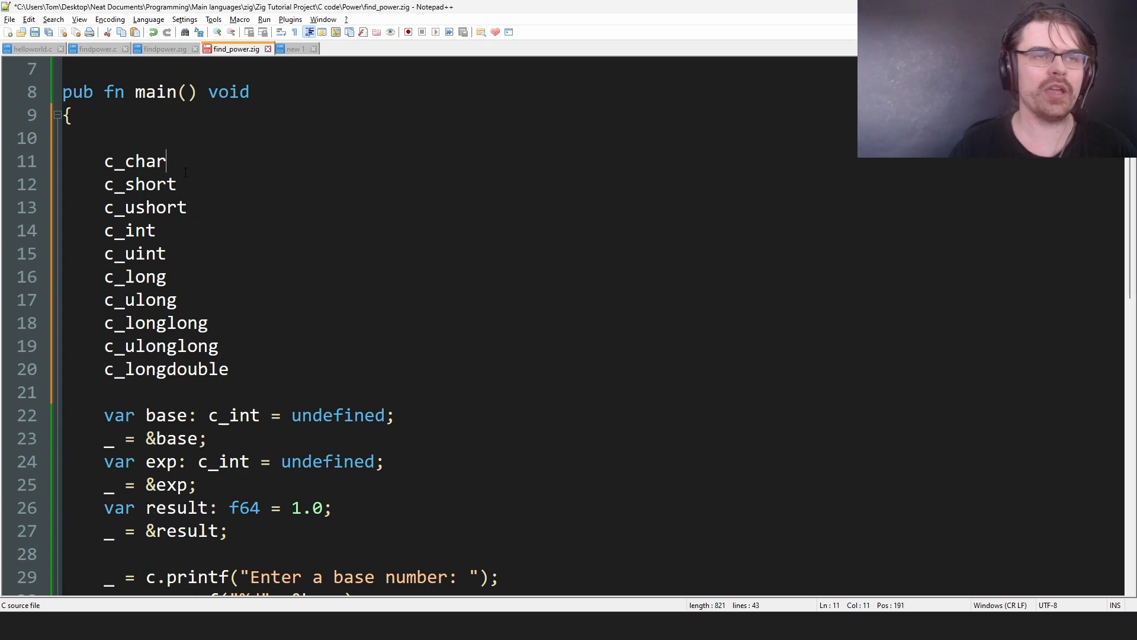
left_click(187, 208)
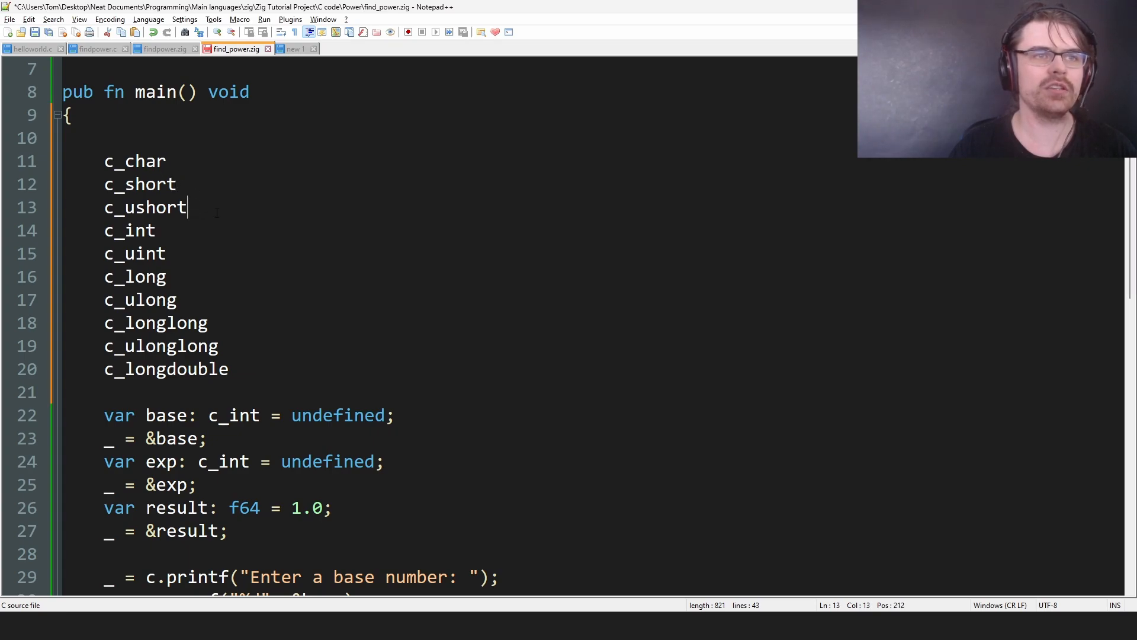
left_click(164, 253)
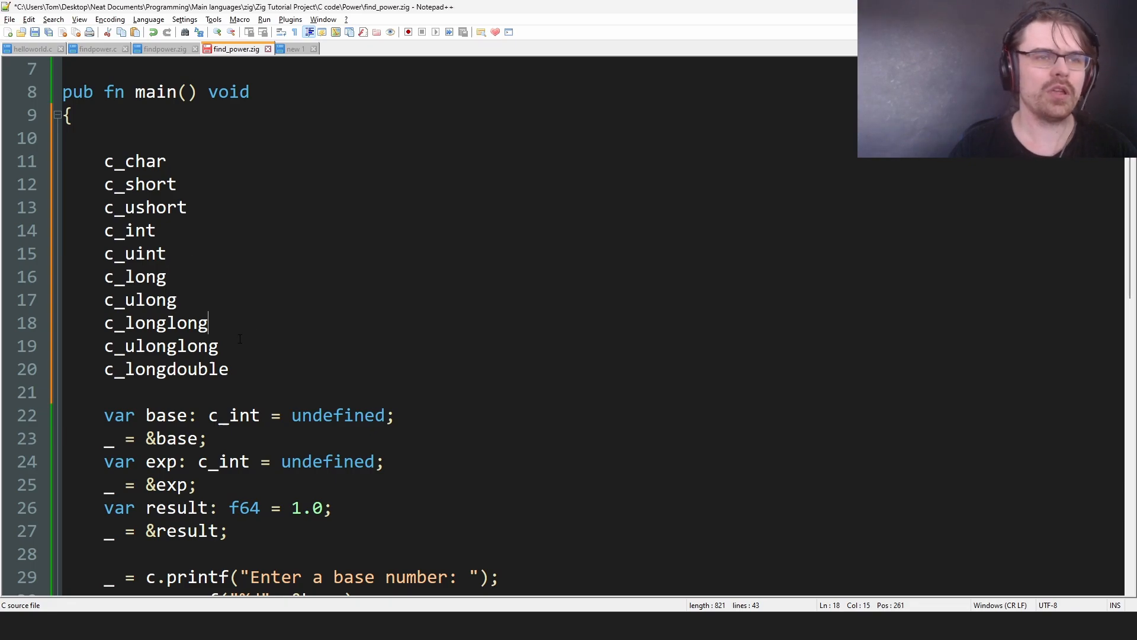
scroll("down", 3)
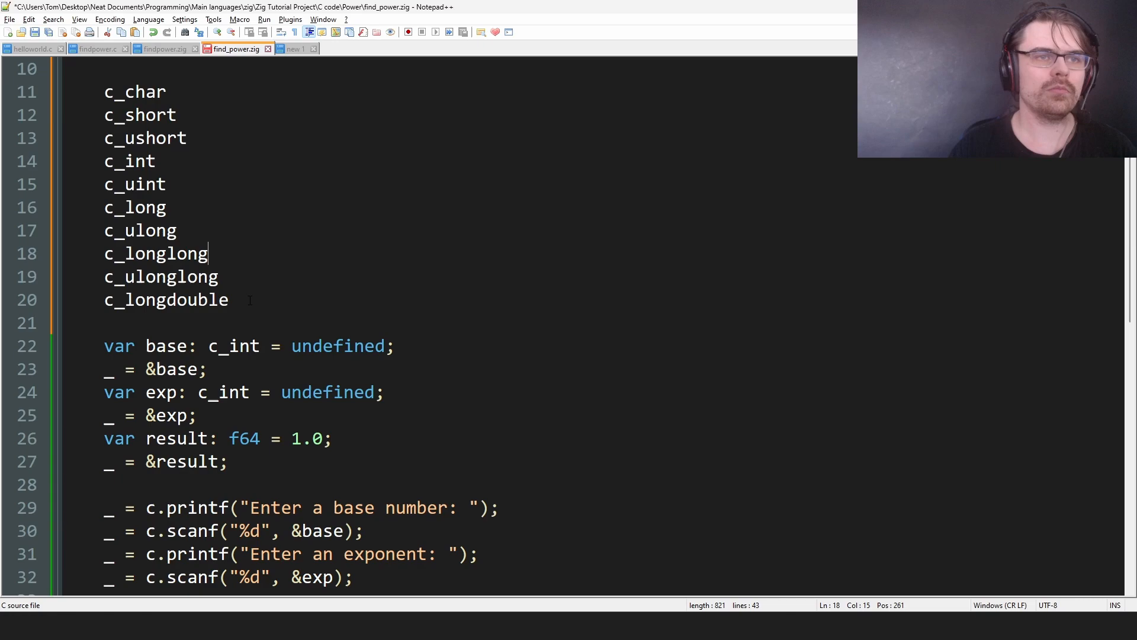
scroll("up", 3)
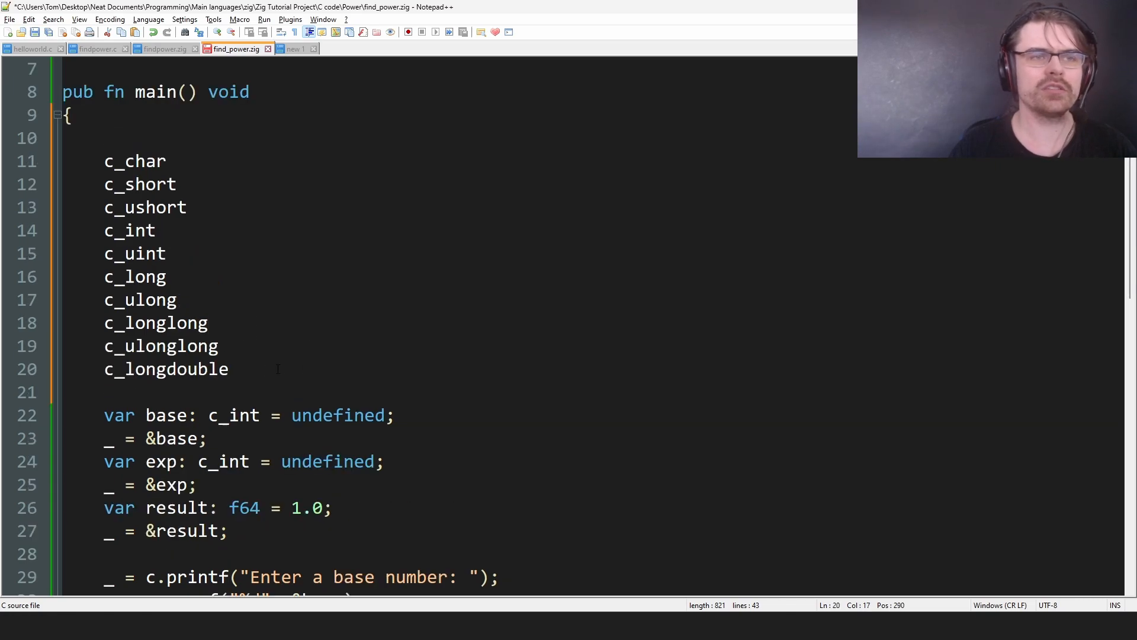
double_click(233, 415)
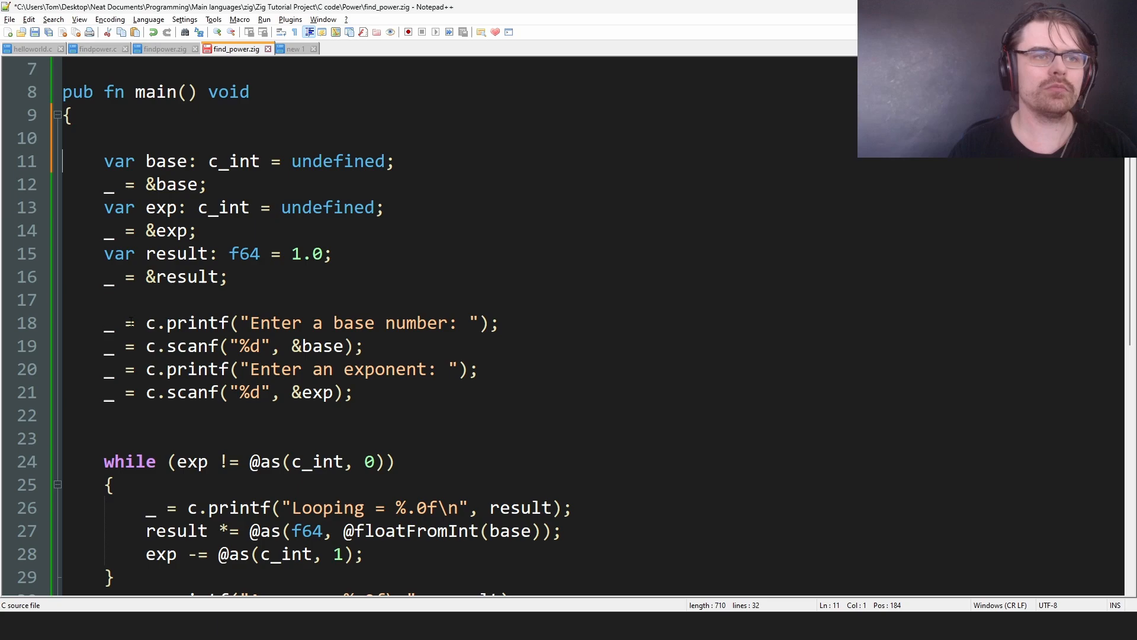
- Select the c_ type name lines and comment them out with //
double_click(196, 323)
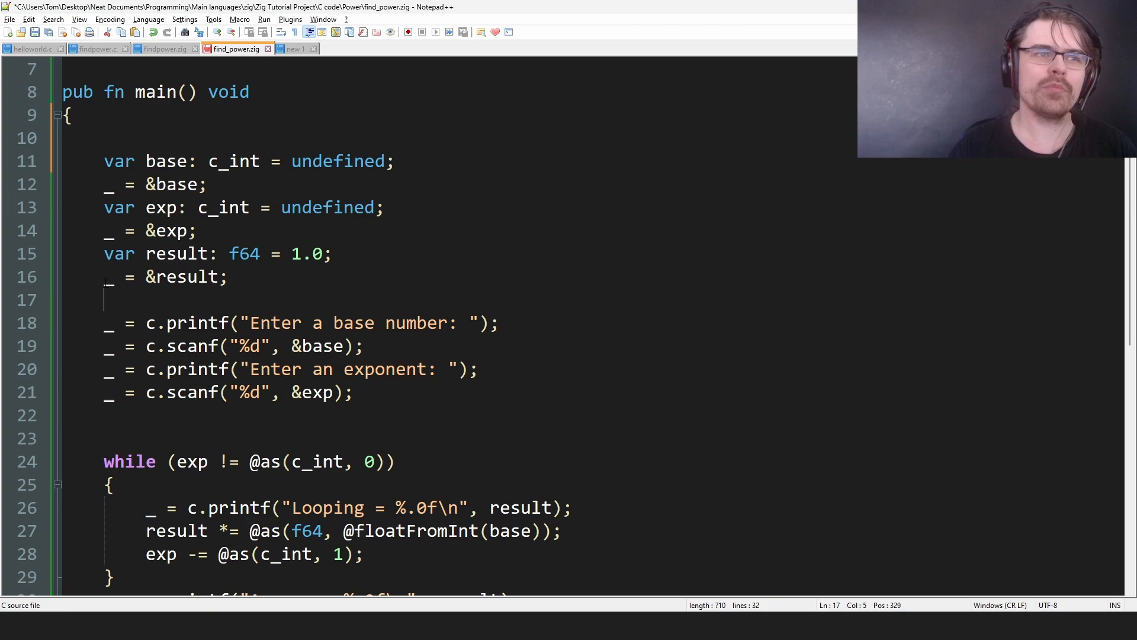
type("//")
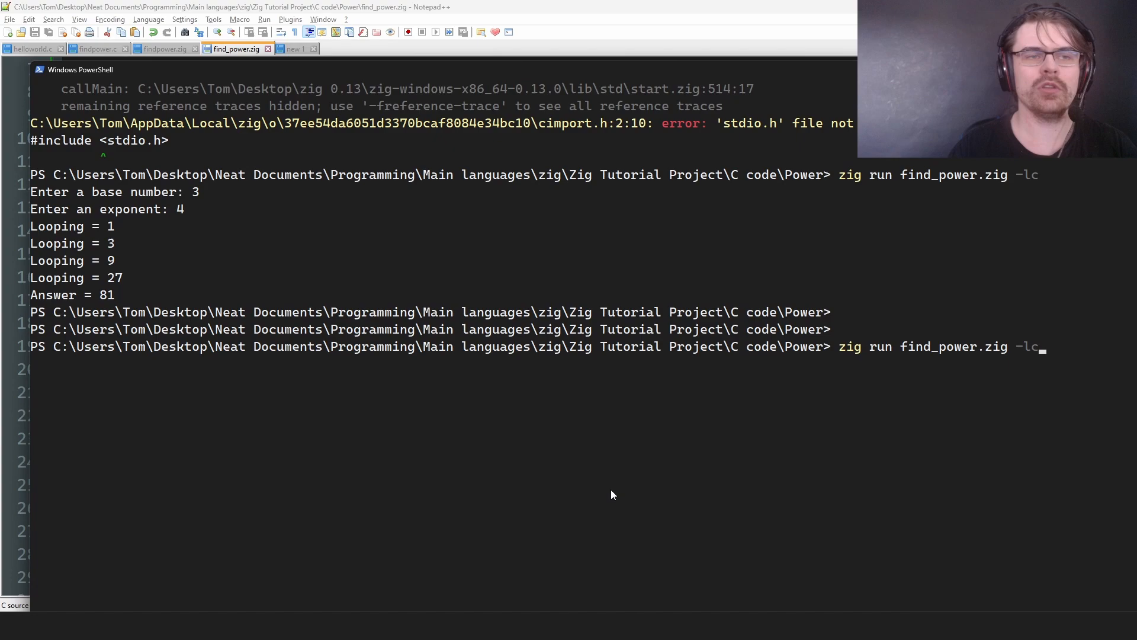
- Rerun find_power.zig with -lc, entering 3 and 4 until it prints Answer = 81
key("enter")
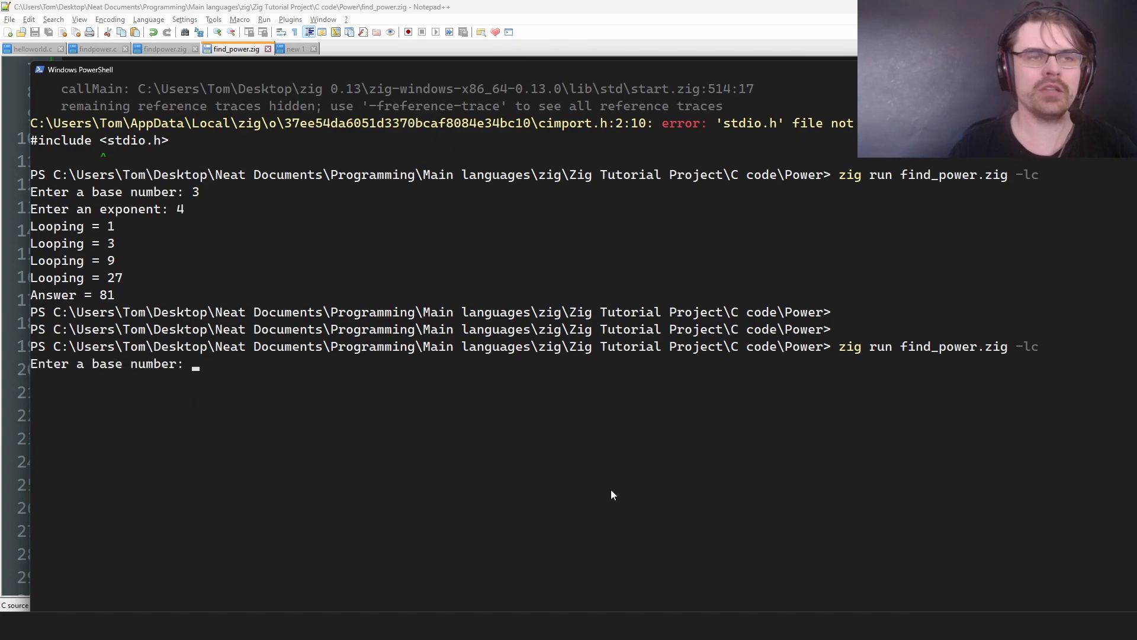
type("3")
type("4")
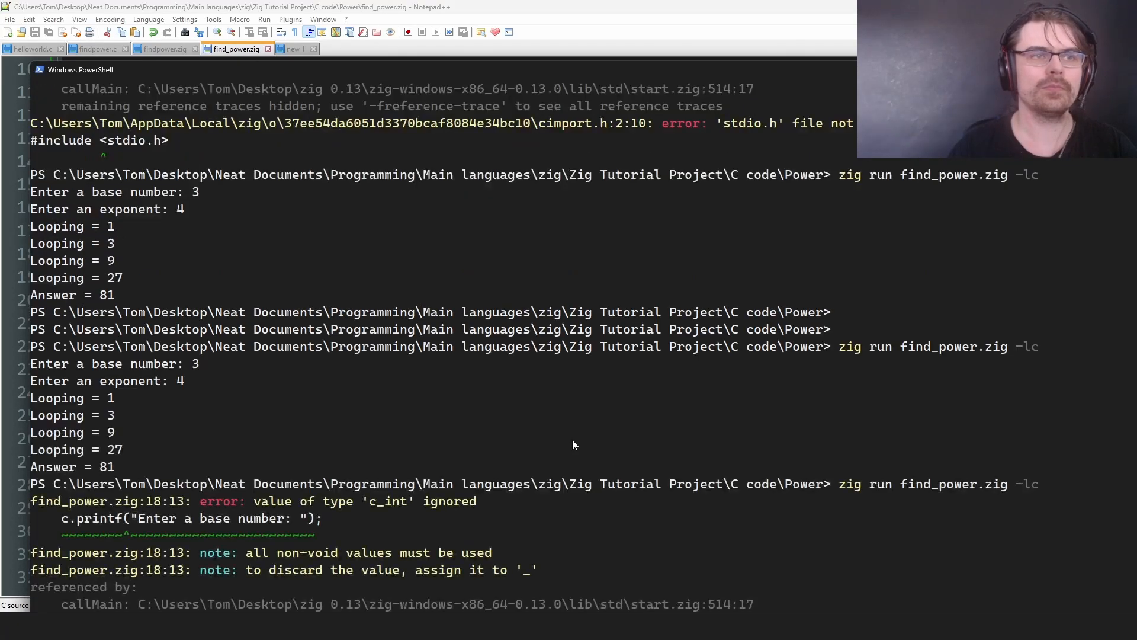
scroll("down", 3)
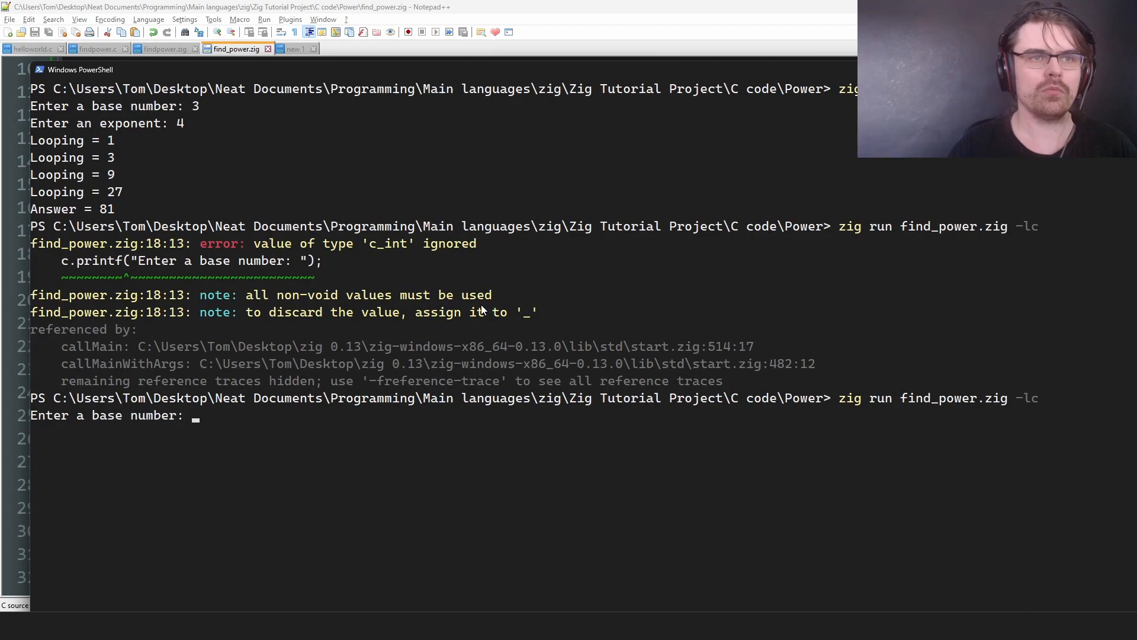
type("3")
type("4")
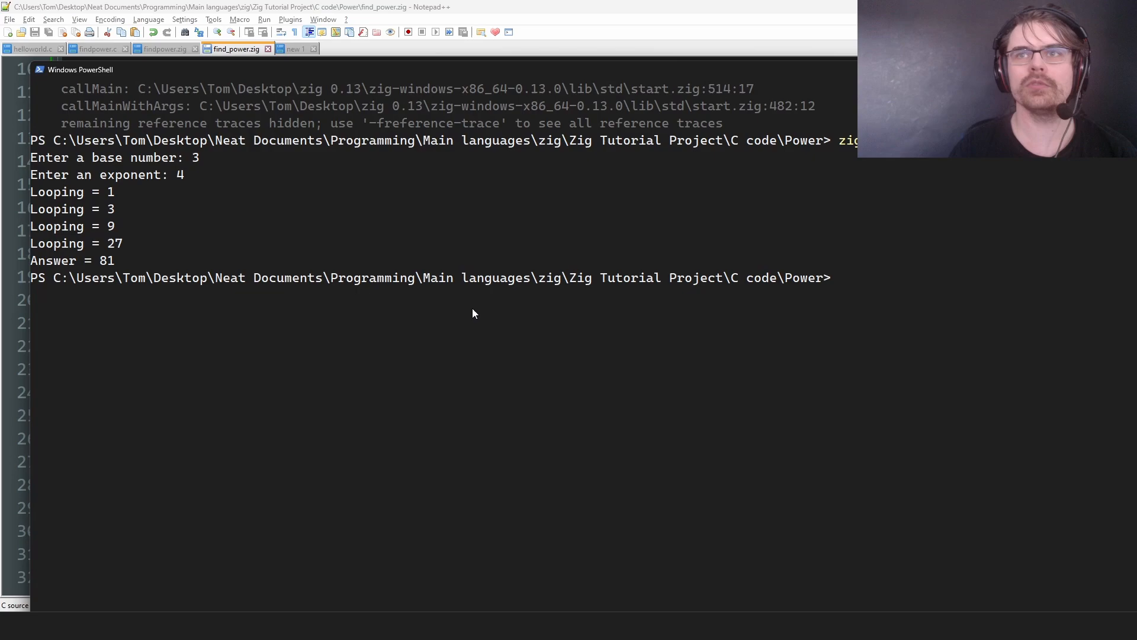
mouse_move(184, 268)
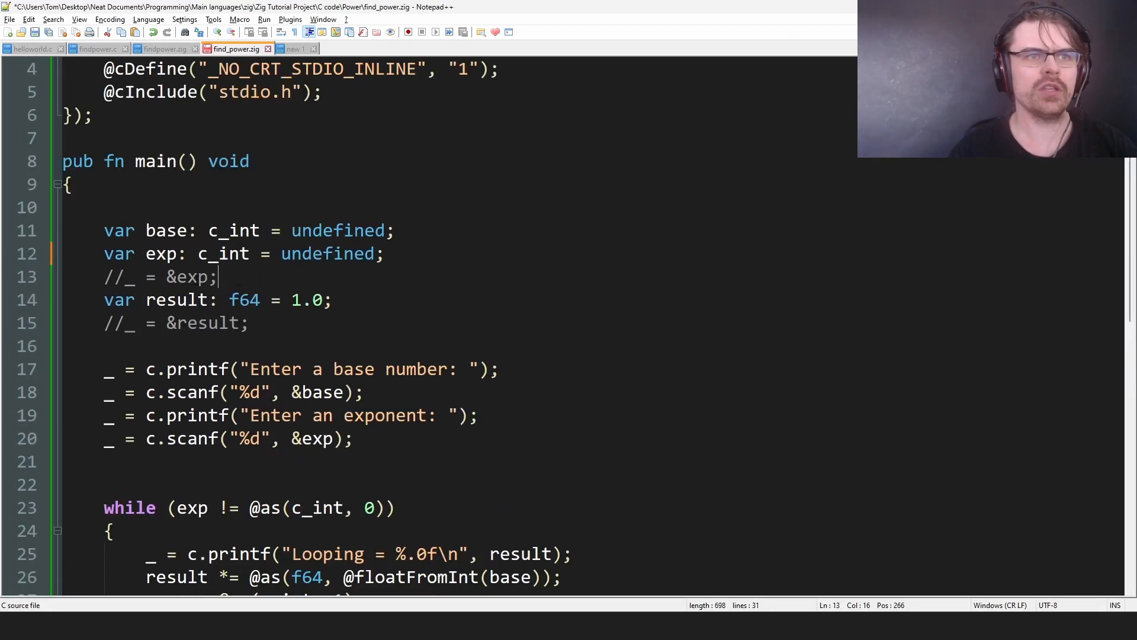
- Scroll to the _ = &base, _ = &exp and _ = &result lines to remove them
scroll("down", 3)
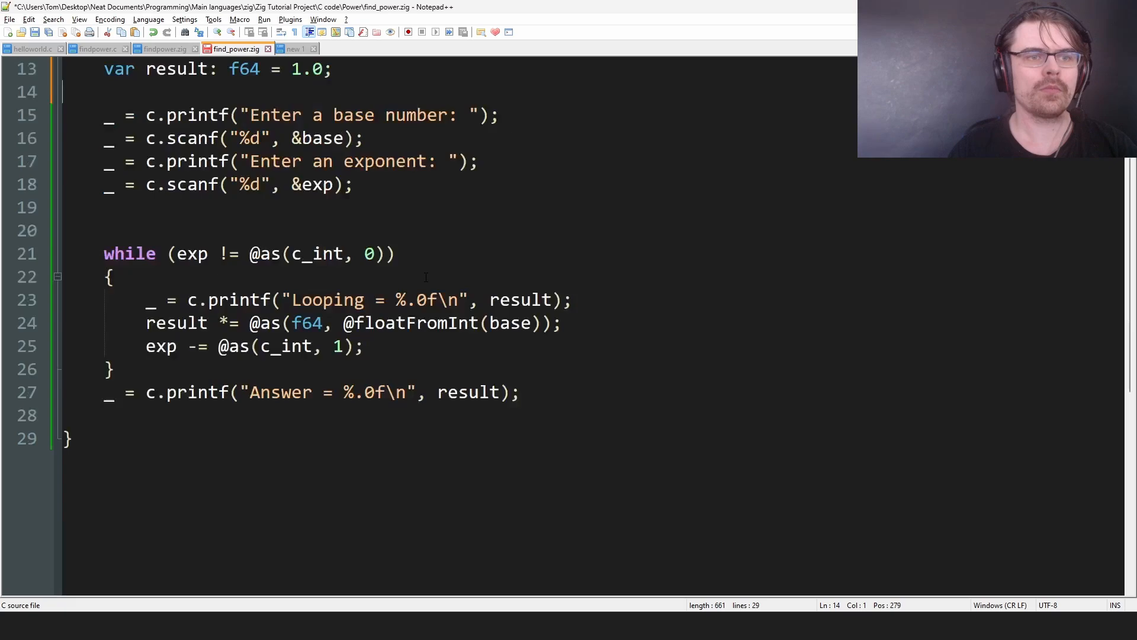